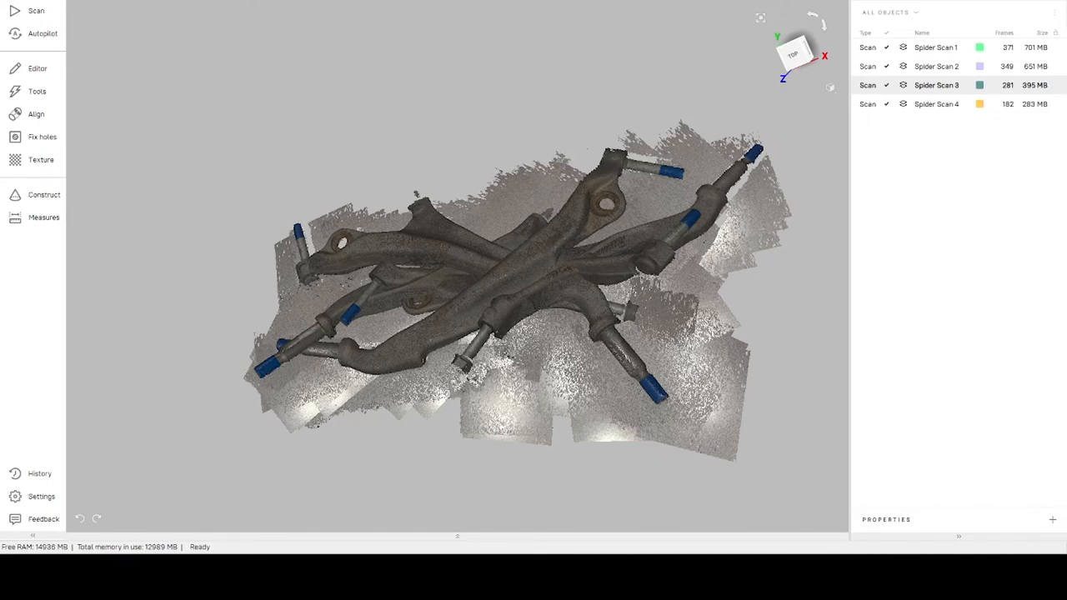
Set the viewport Color mode to Scan color so each scan is distinct.
left_click(830, 86)
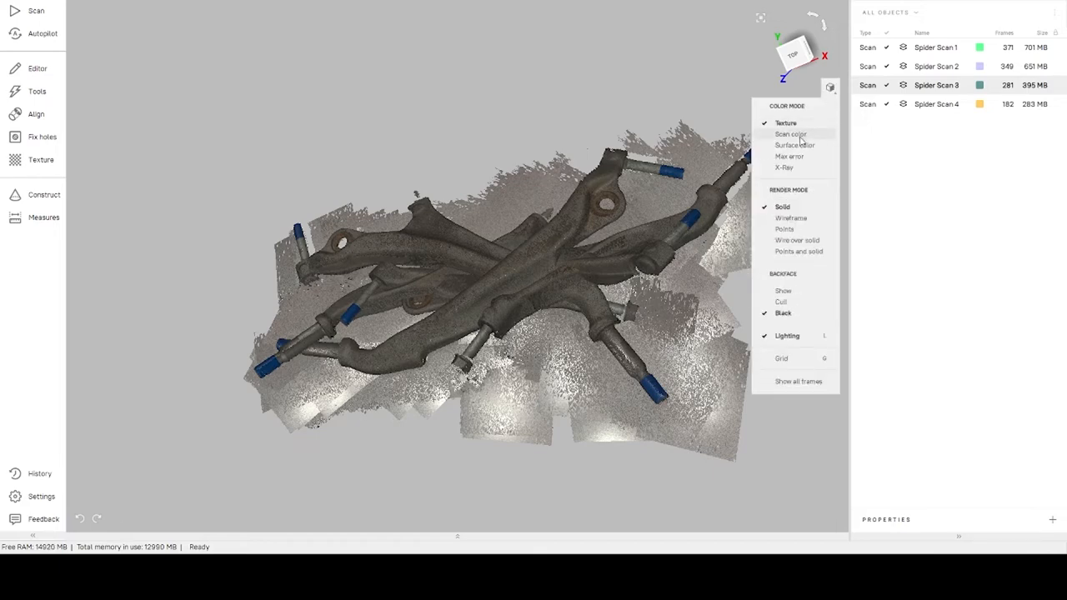
left_click(791, 134)
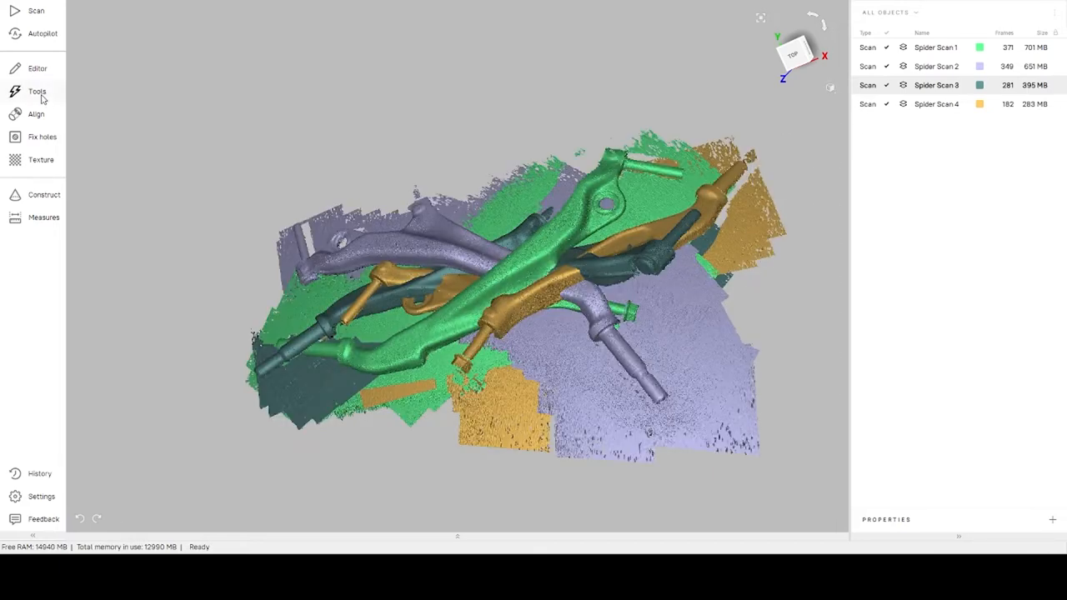
left_click(36, 68)
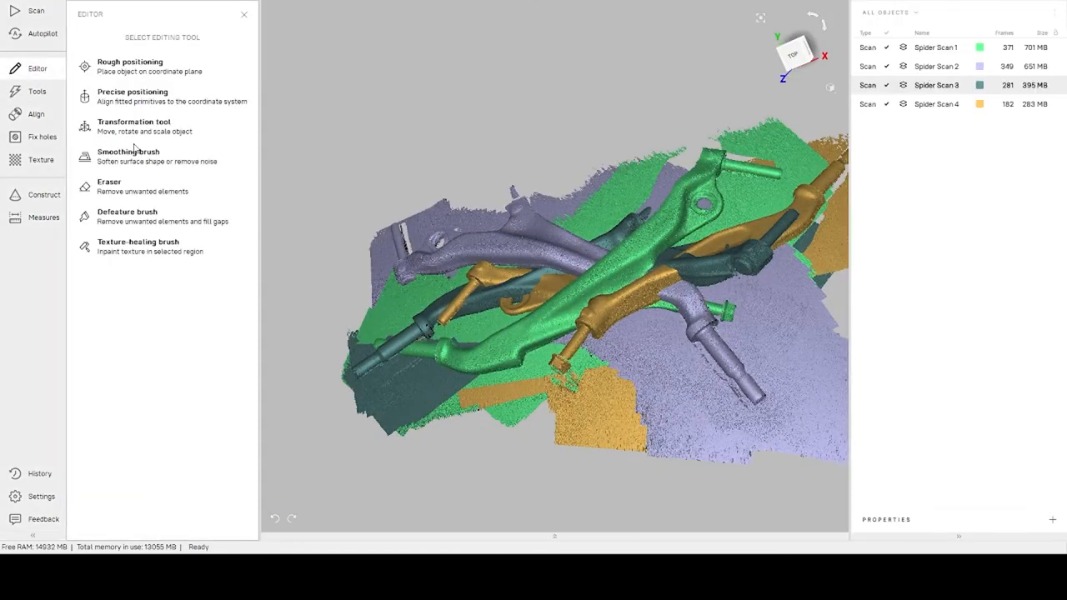
mouse_move(108, 194)
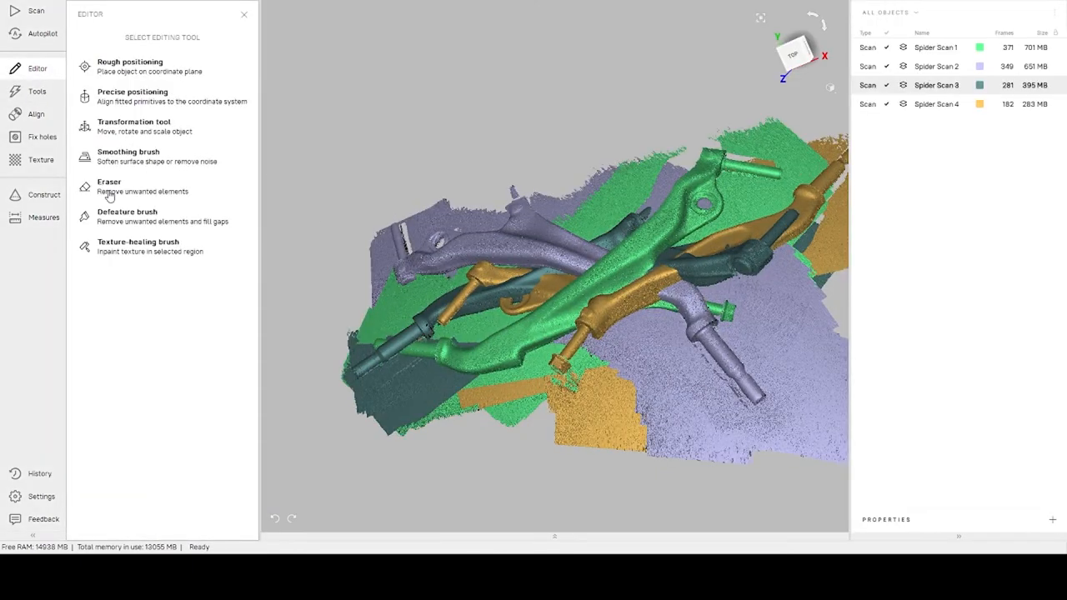
Erase the flat table surface from Spider Scans 1, 3 and 4 using cutoff-plane selection.
left_click(109, 186)
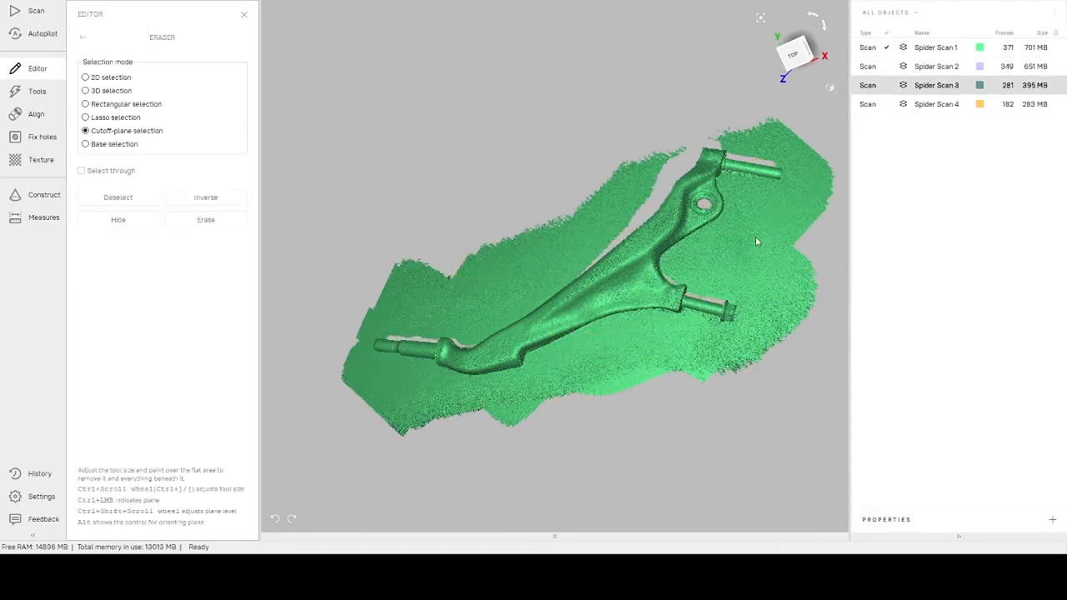
mouse_move(765, 224)
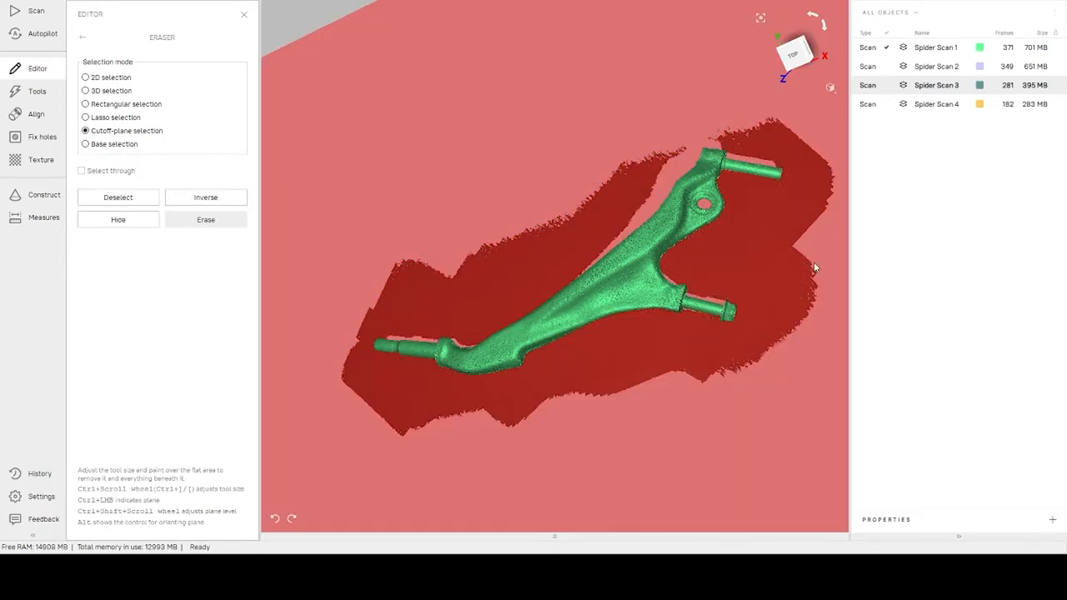
left_click(206, 219)
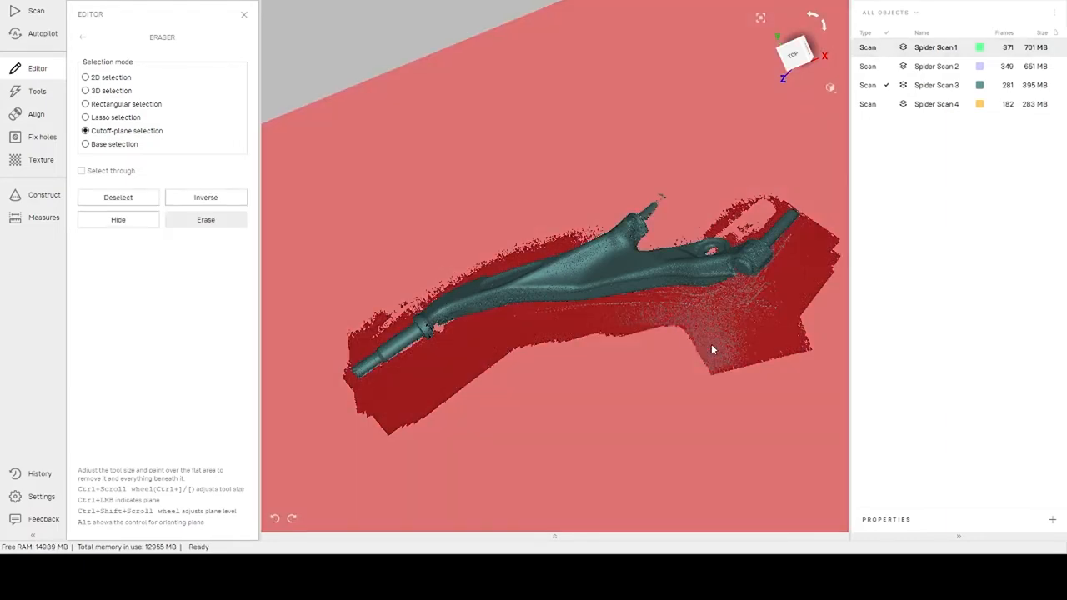
left_click(206, 219)
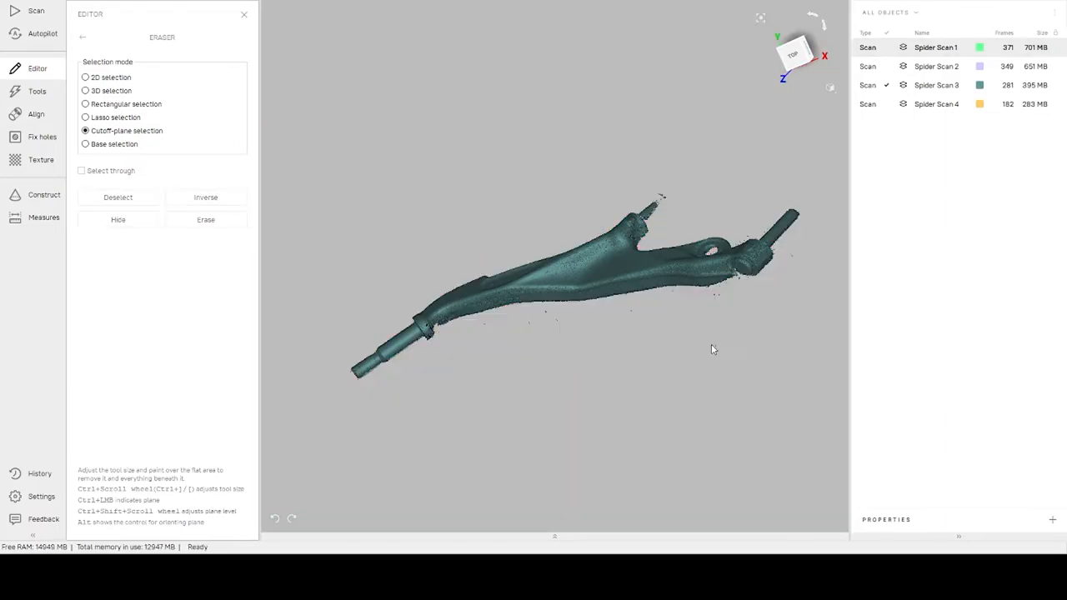
left_click(887, 85)
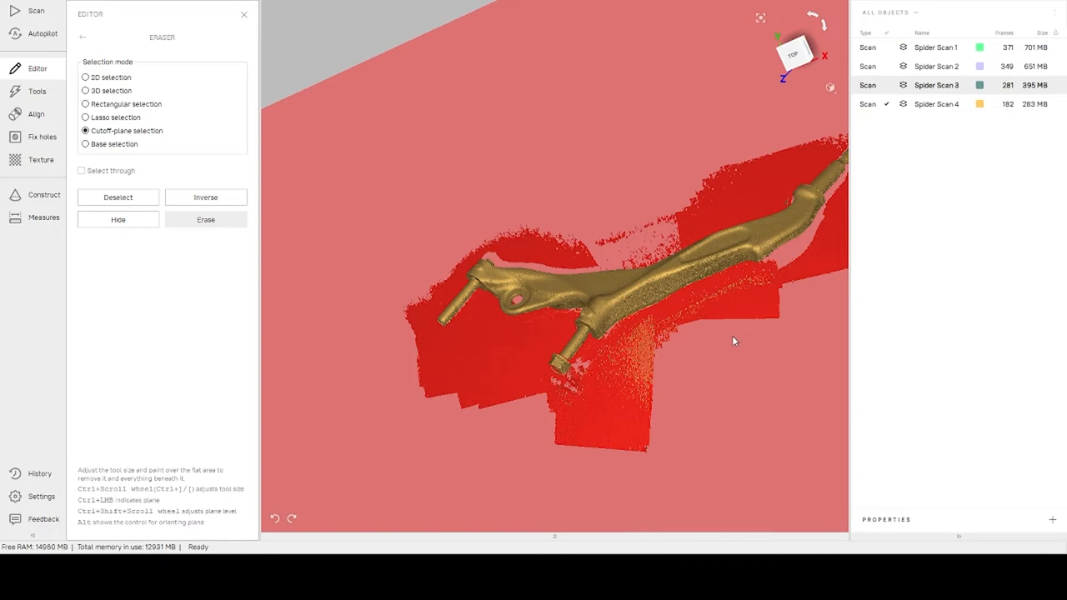
left_click(205, 219)
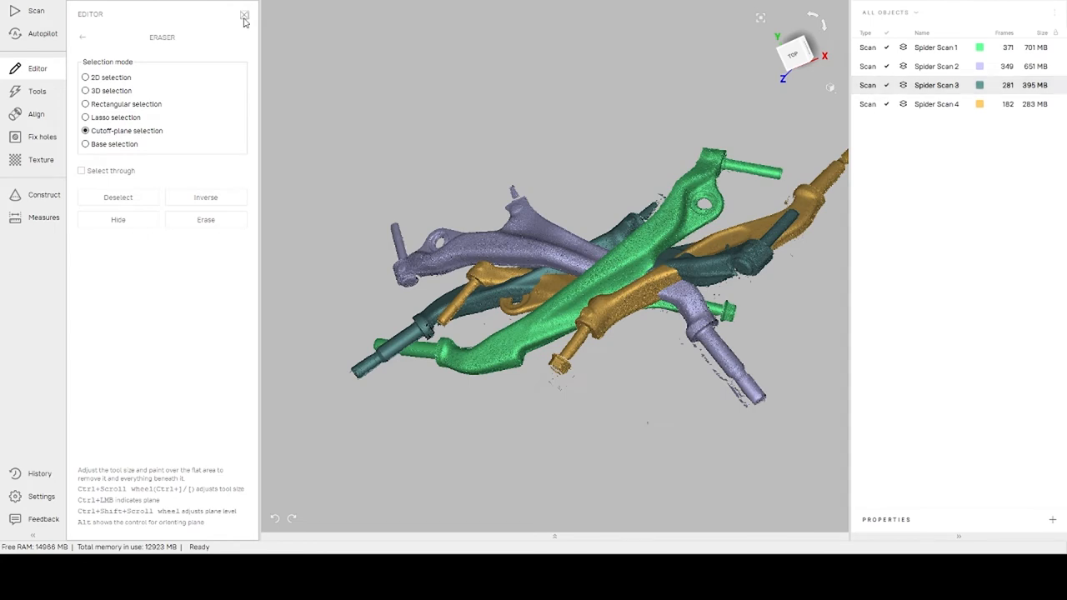
Keep the cleaned scans and align Spider Scan 2 onto Spider Scan 1 using matched points.
left_click(244, 15)
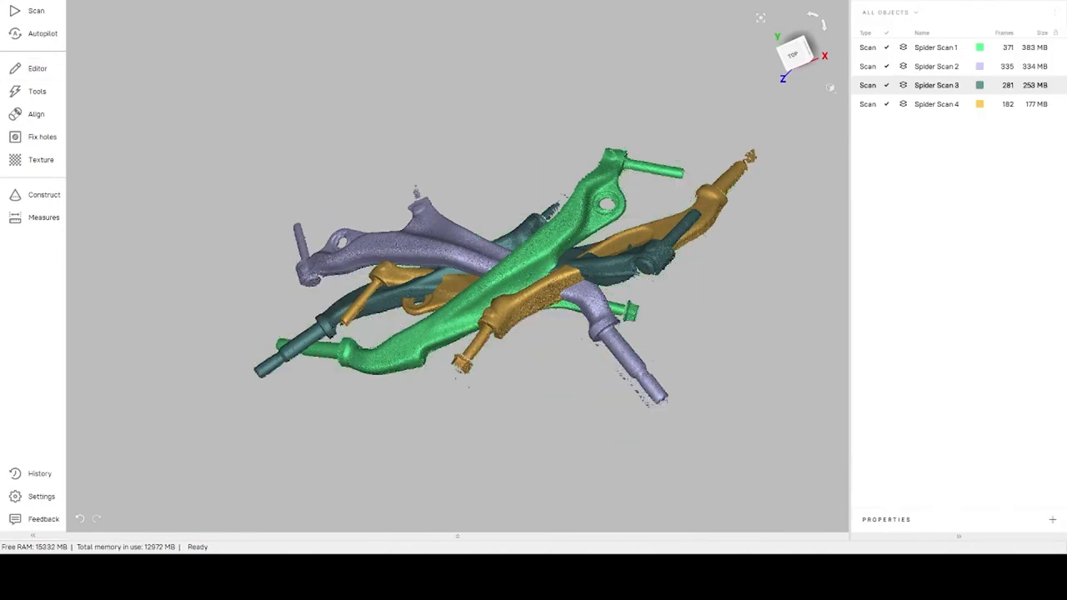
left_click(36, 113)
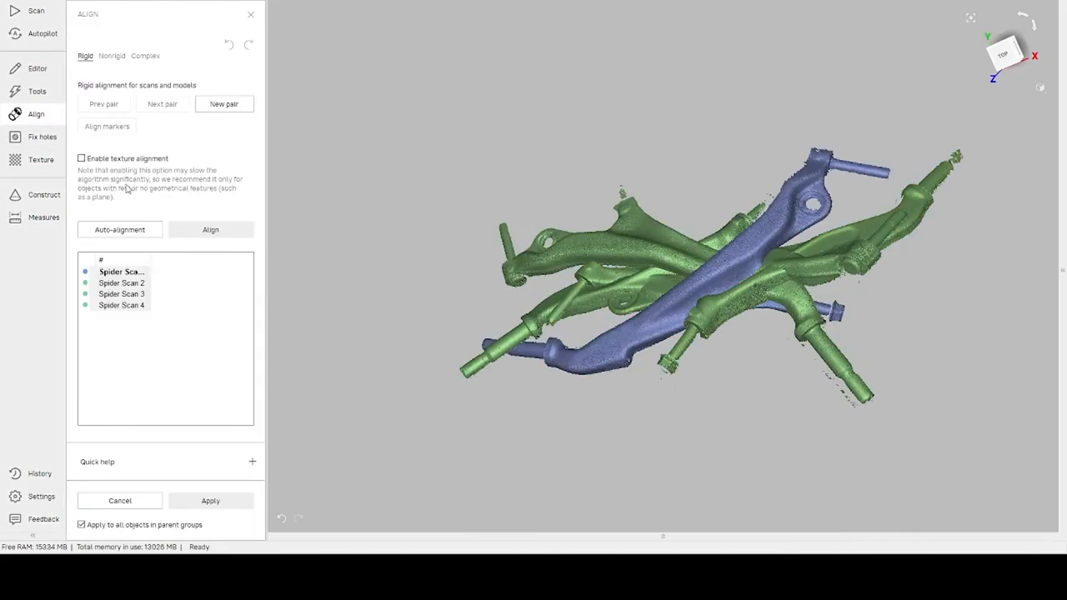
mouse_move(210, 276)
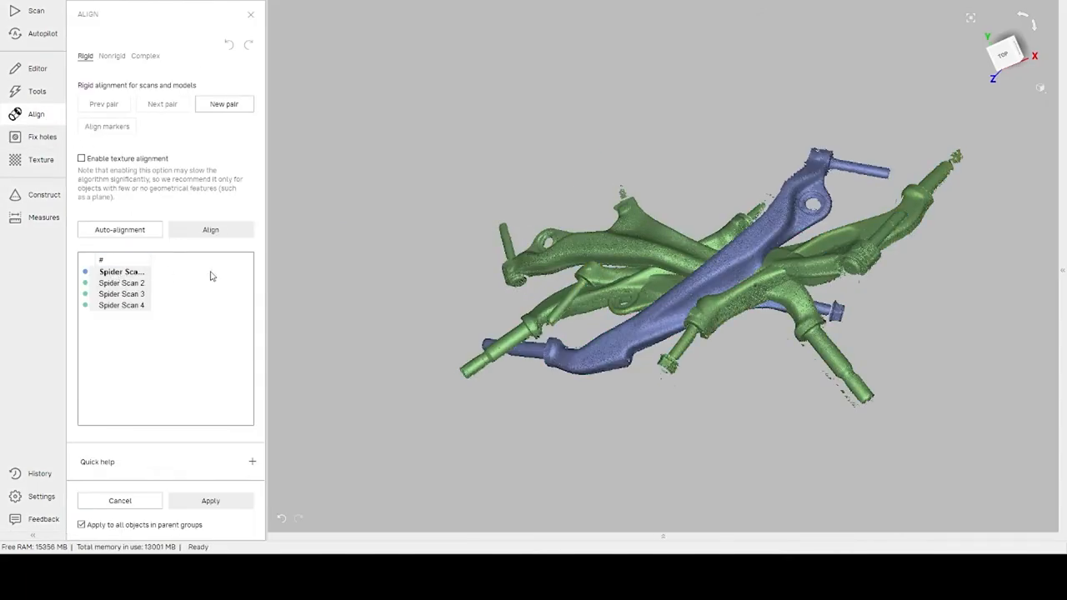
left_click(121, 283)
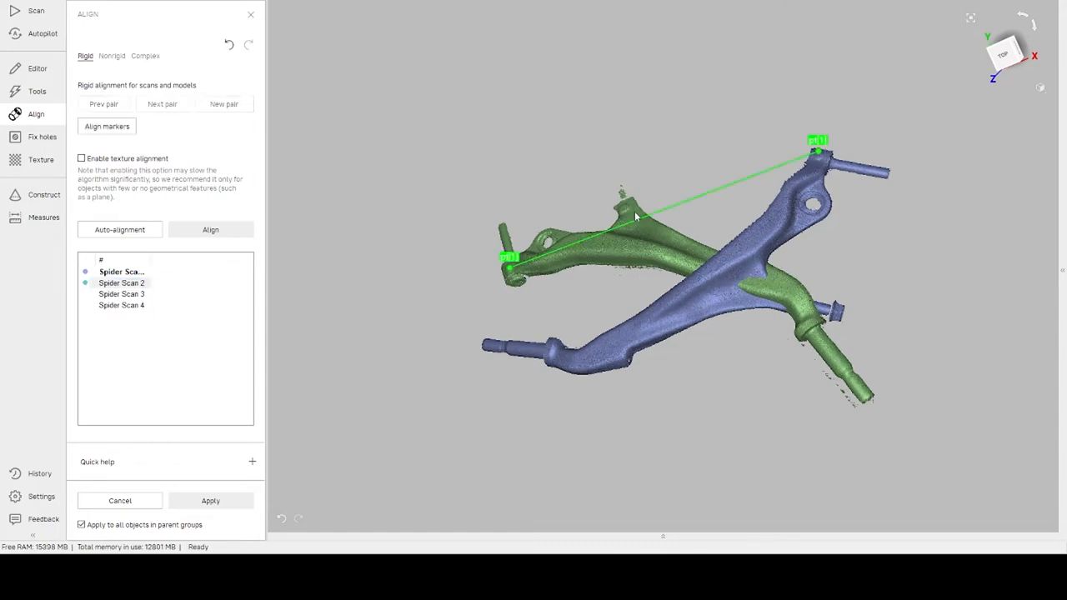
left_click_drag(634, 217, 870, 210)
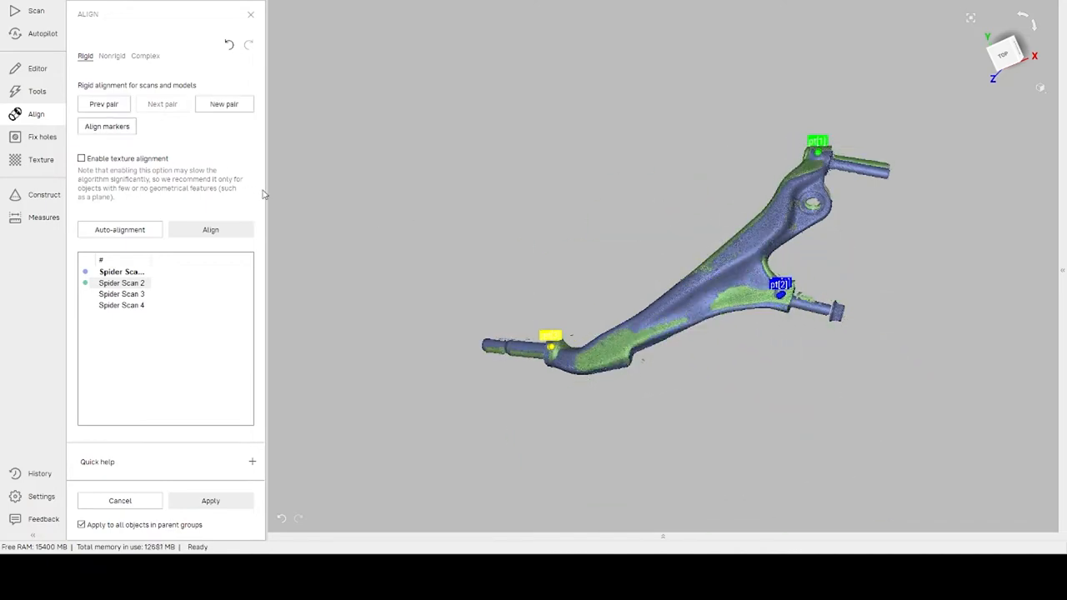
left_click(210, 230)
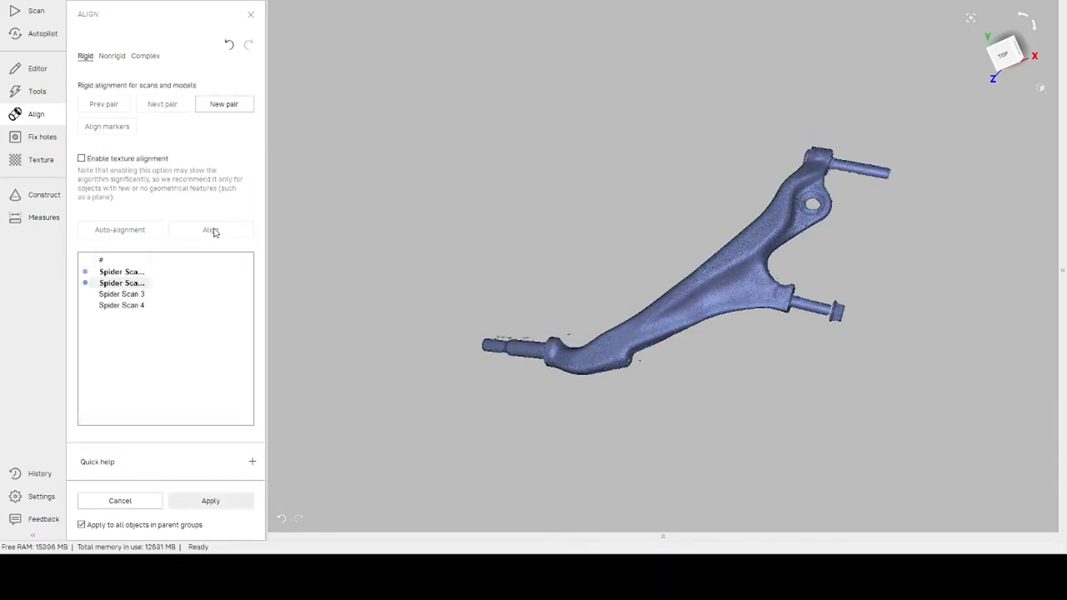
Pair Spider Scan 3 with the aligned scans and align it.
left_click(122, 294)
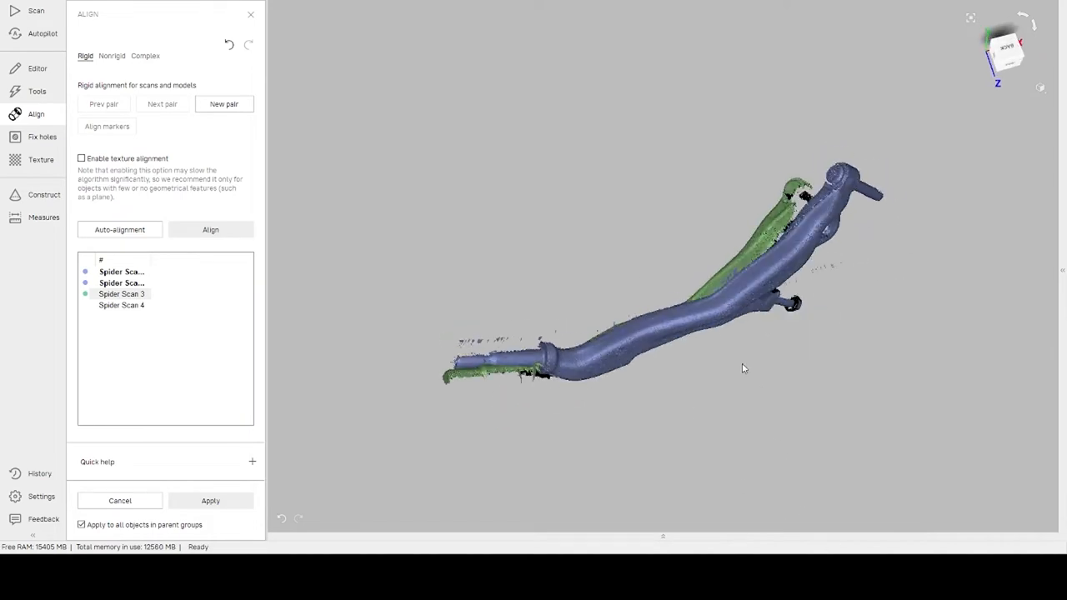
left_click_drag(745, 369, 832, 242)
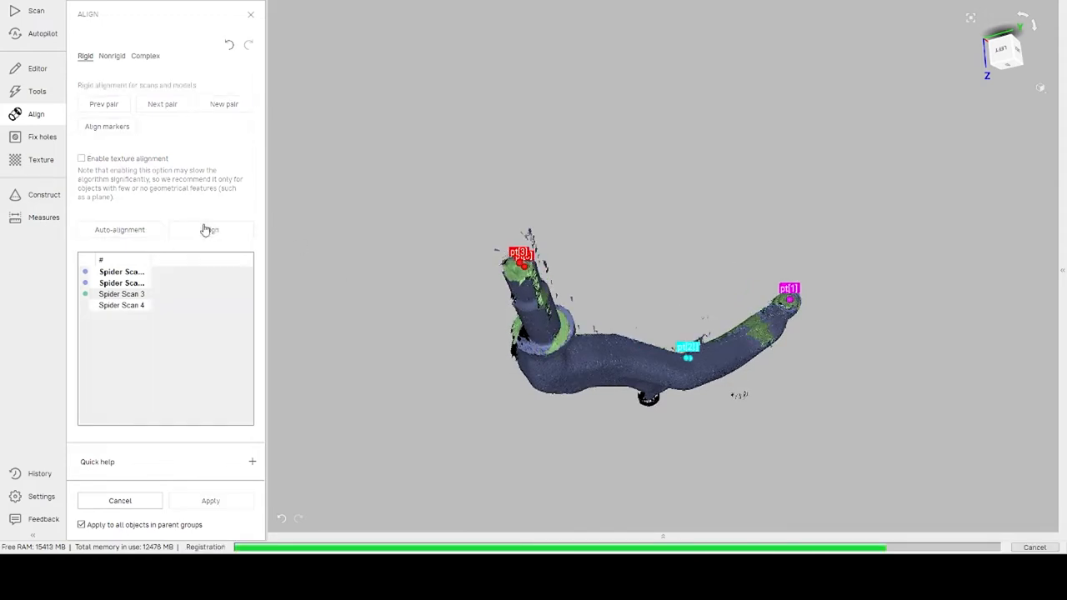
left_click(224, 104)
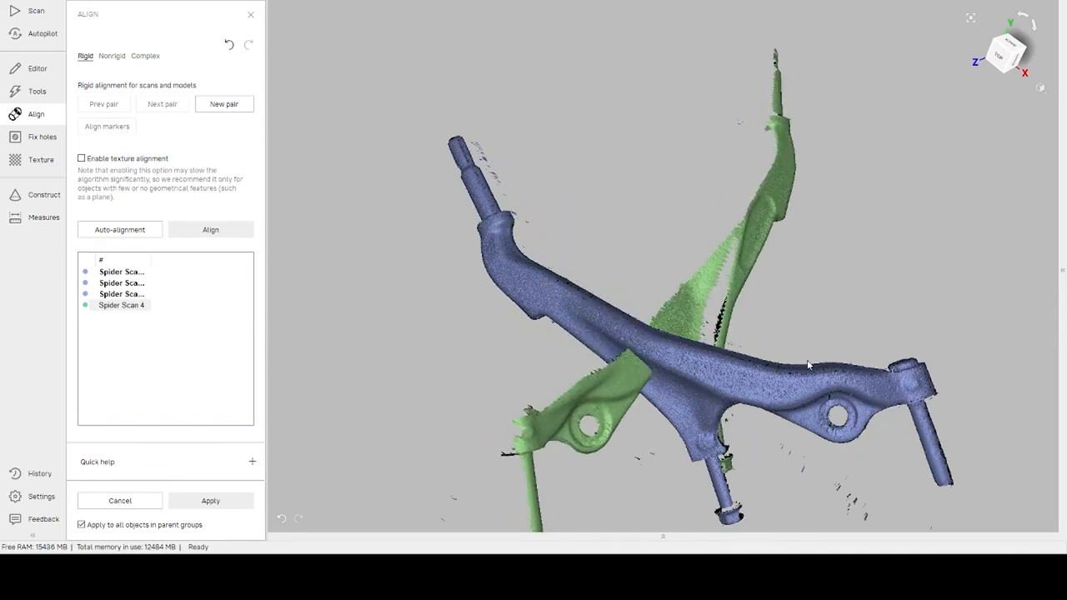
Align Spider Scan 4 using its marked points and keep the four-scan alignment.
left_click_drag(807, 366, 532, 296)
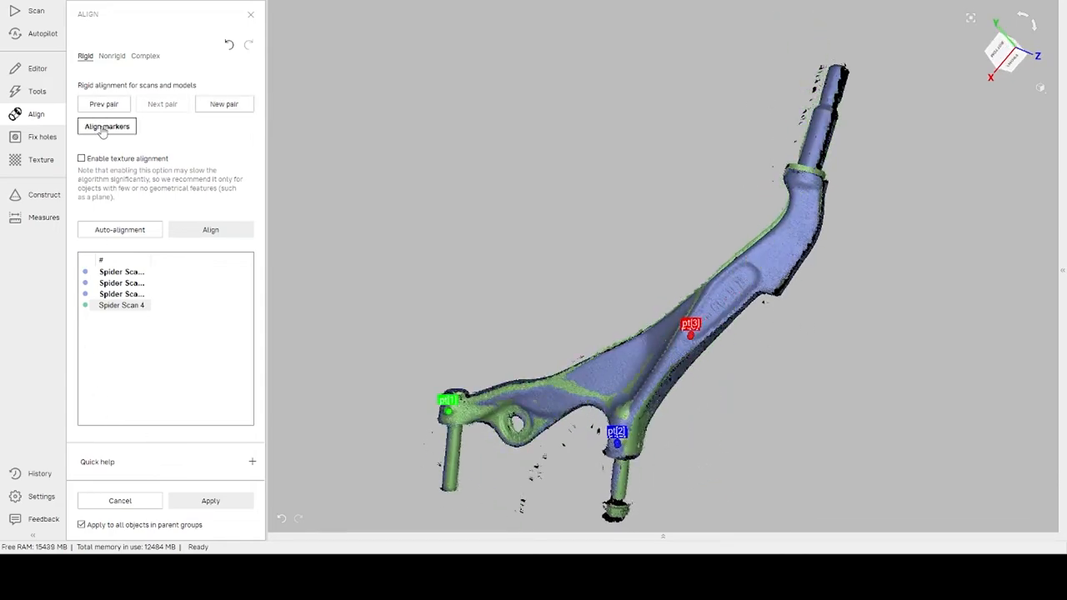
left_click(210, 229)
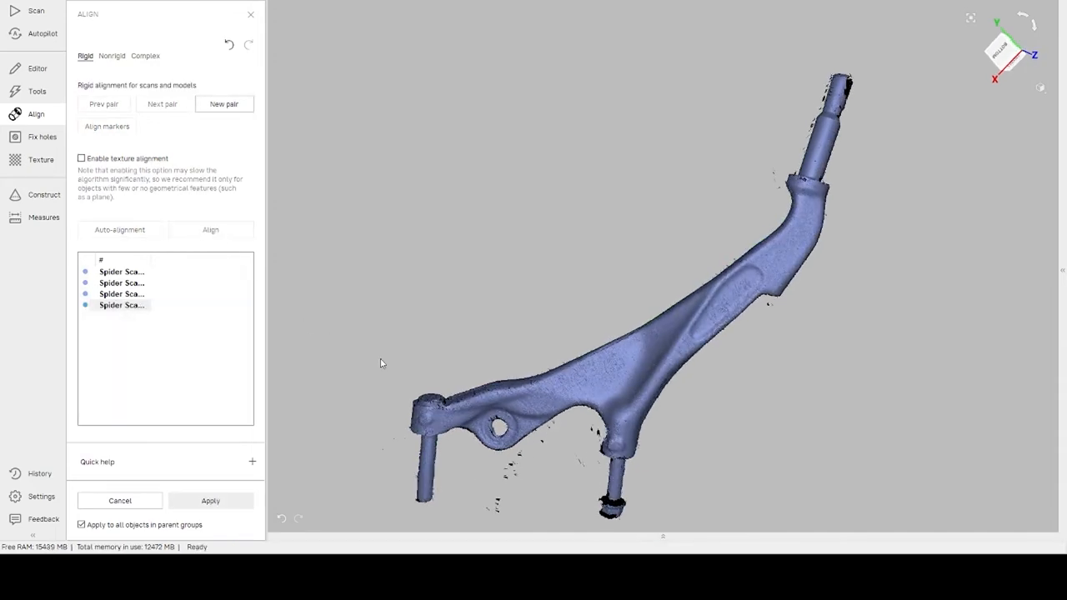
left_click(210, 501)
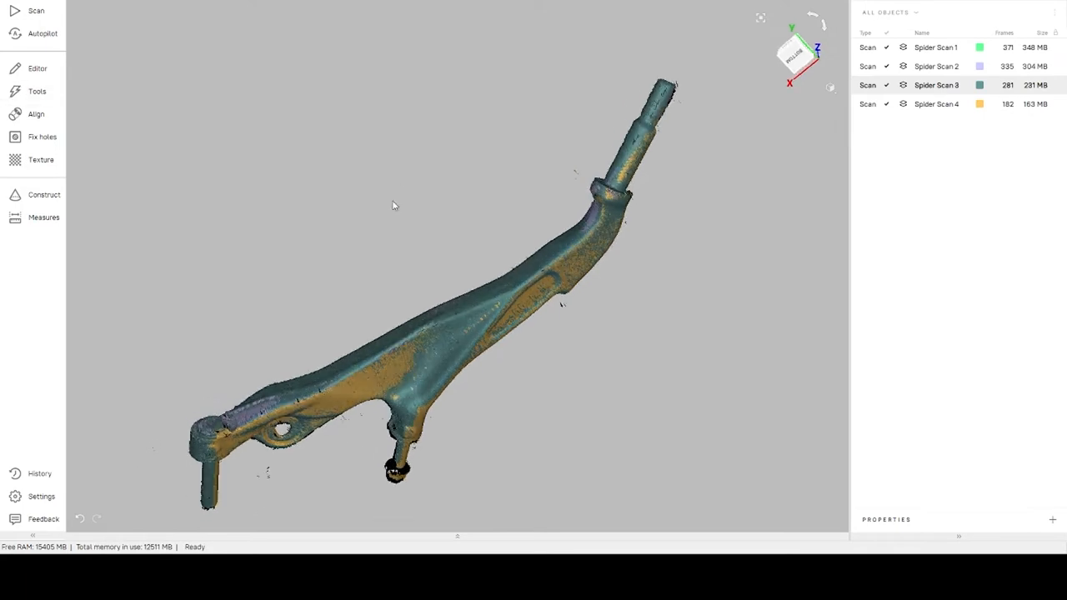
Run Global registration, then Sharp fusion to produce the single mesh Sharp fusion 1.
left_click(37, 91)
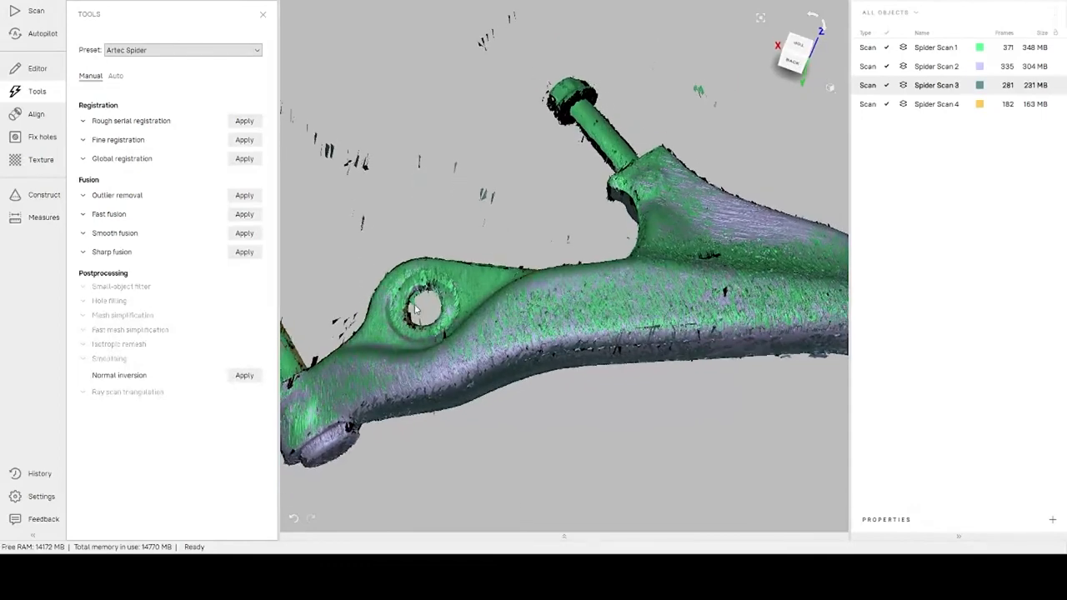
left_click(244, 195)
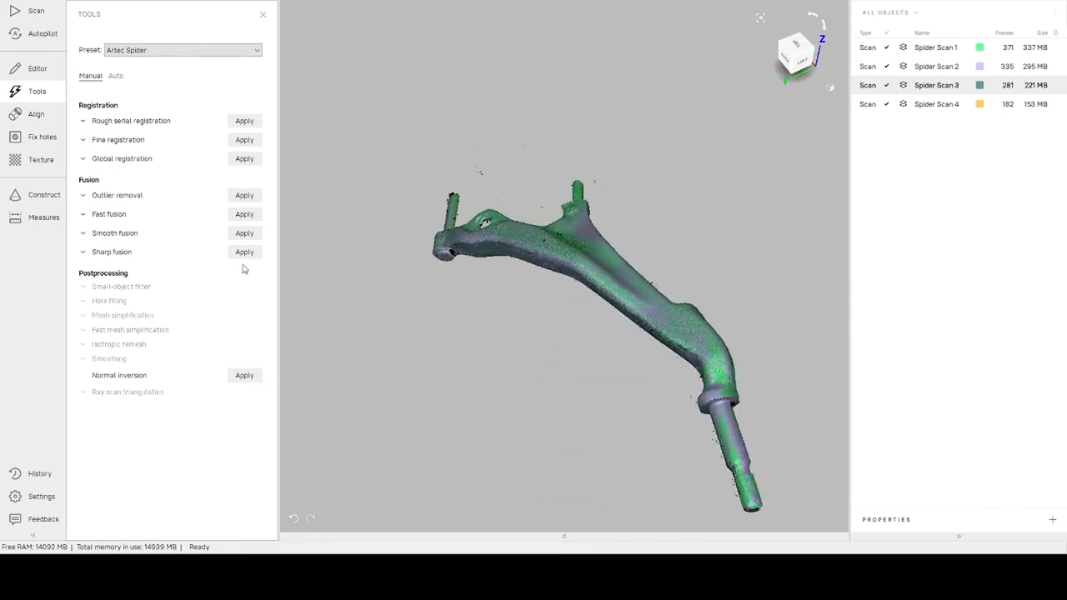
left_click(244, 252)
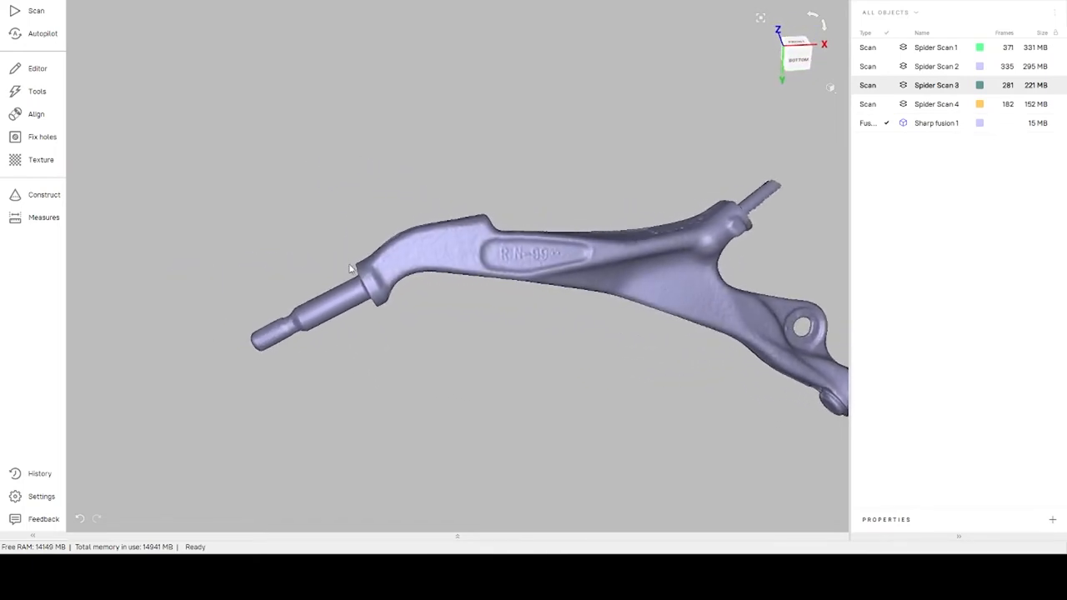
Orbit Sharp fusion 1 from several sides, including end-on, to see the whole control arm.
left_click_drag(417, 292, 525, 241)
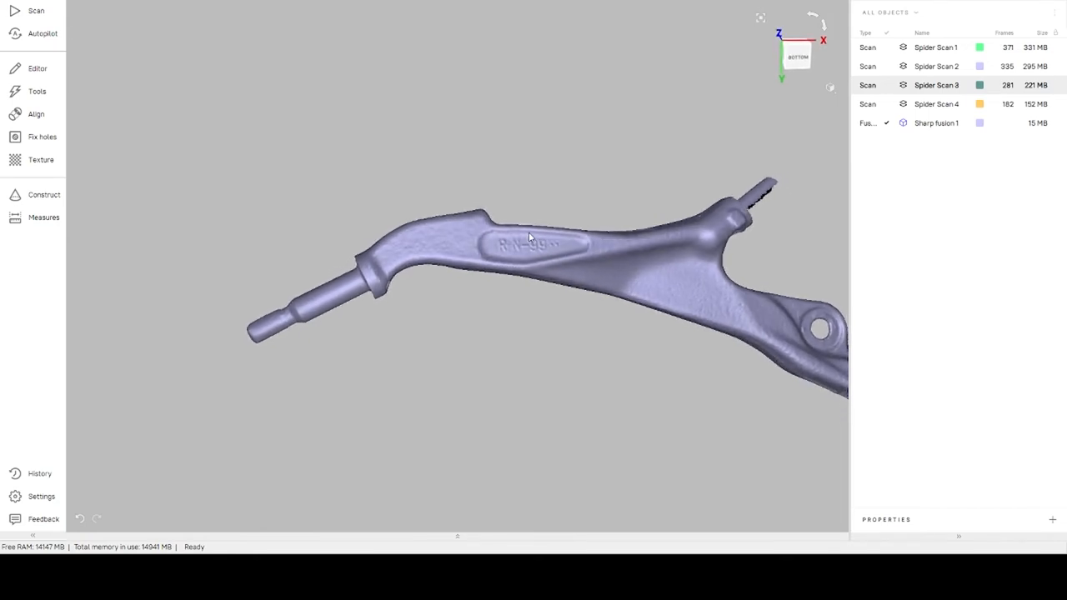
left_click_drag(529, 237, 454, 302)
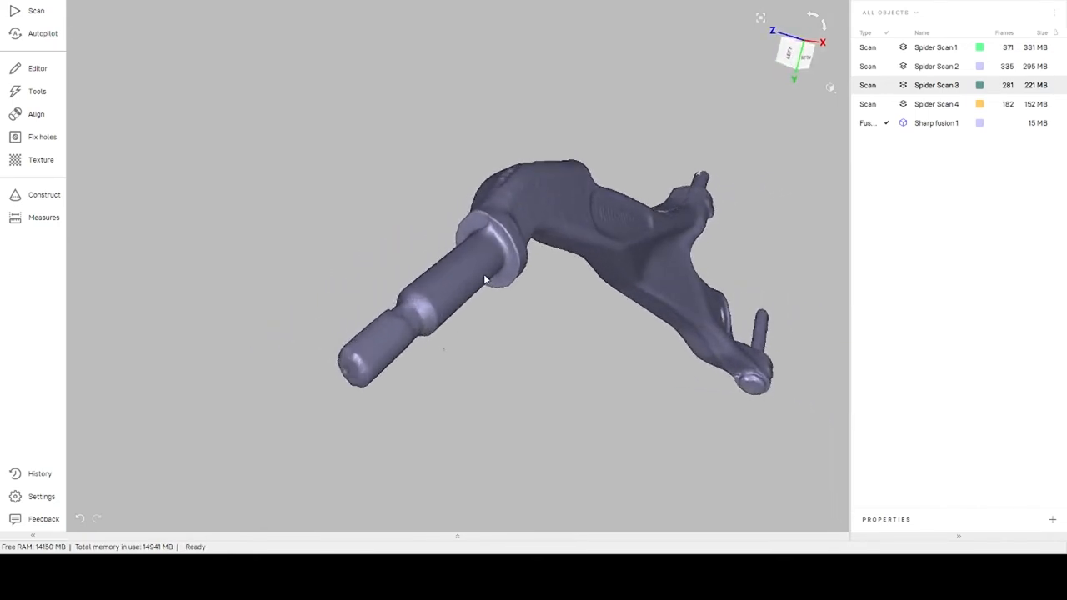
left_click_drag(484, 280, 546, 197)
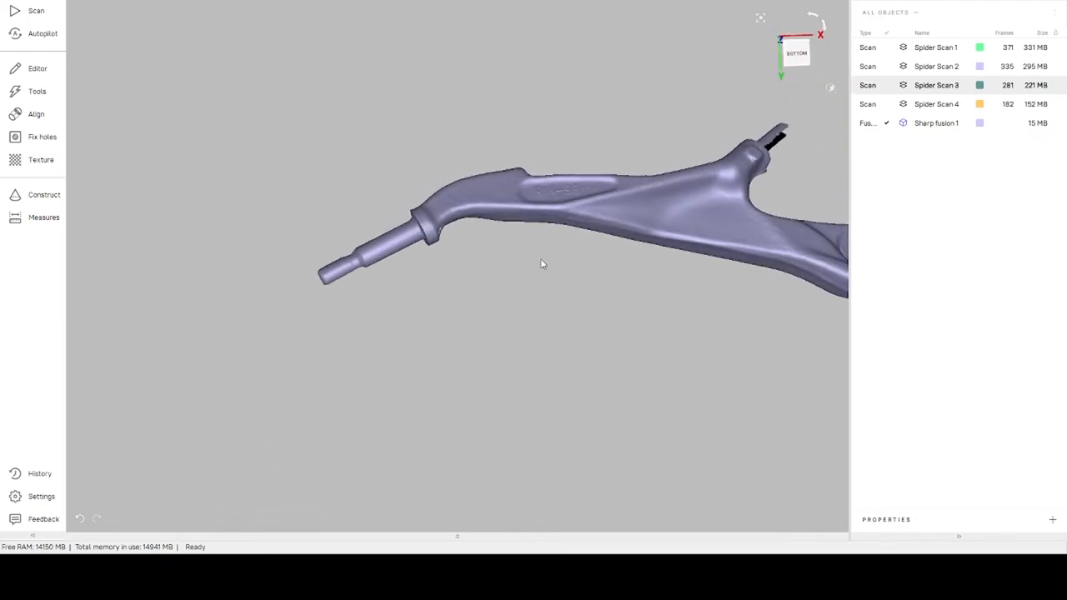
left_click_drag(542, 267, 421, 238)
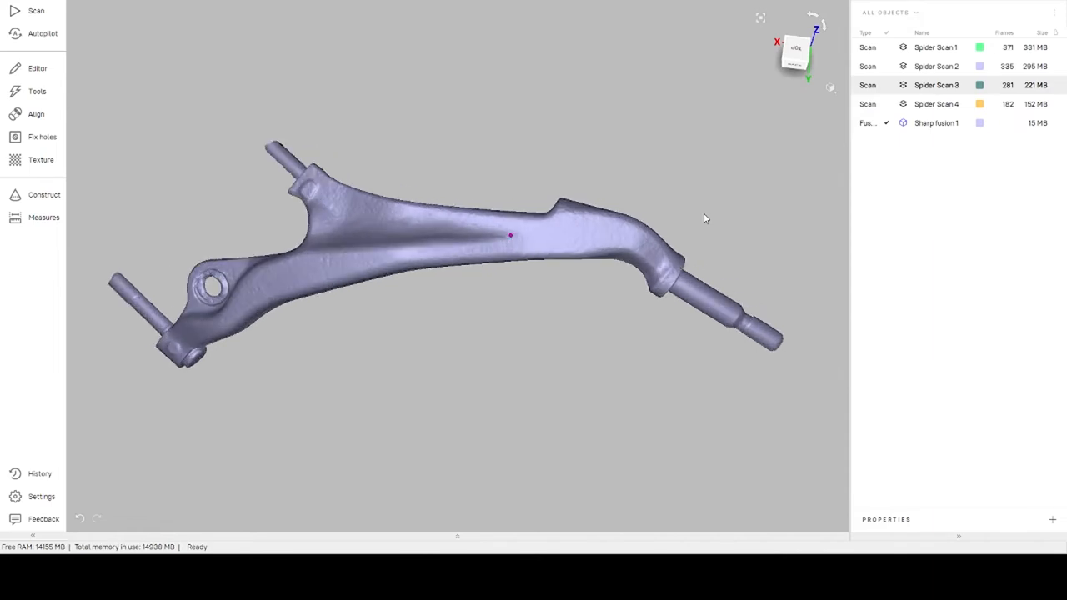
mouse_move(219, 98)
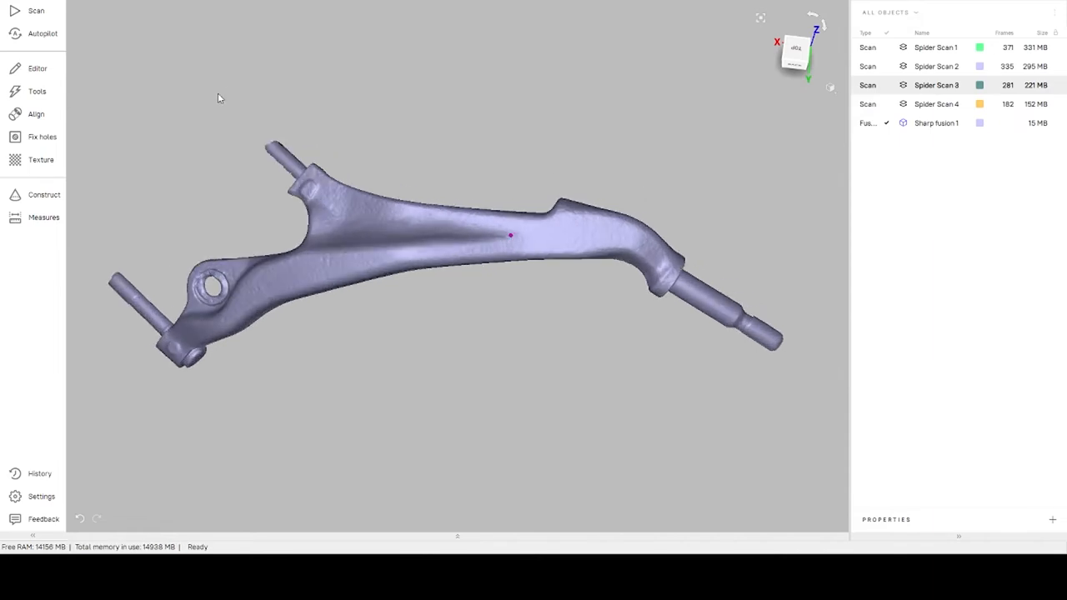
mouse_move(48, 92)
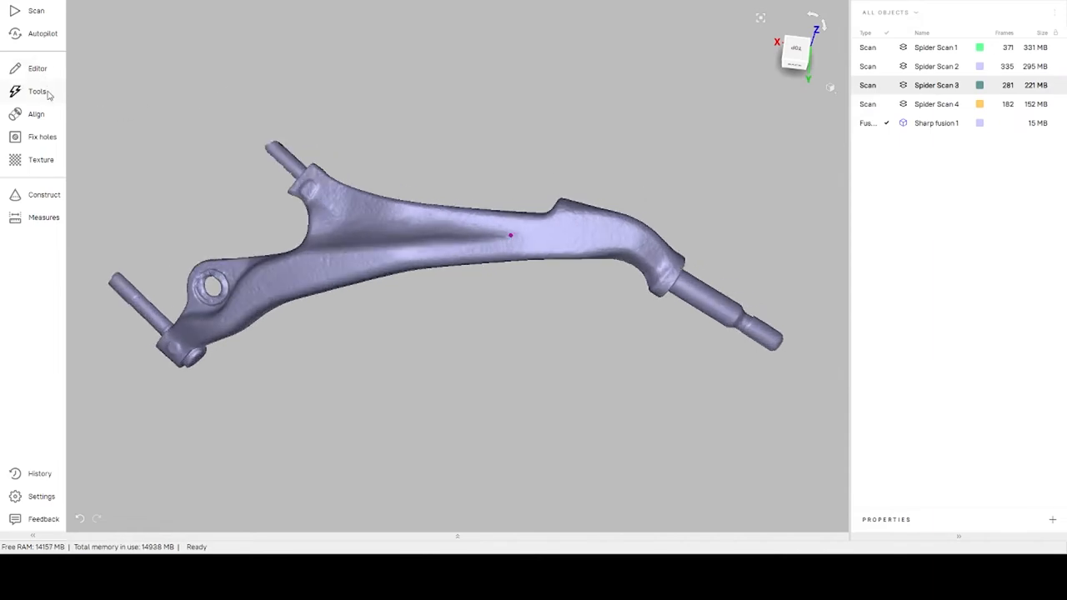
Apply the Small-object filter with Remove surfaces set to All except largest.
left_click(38, 91)
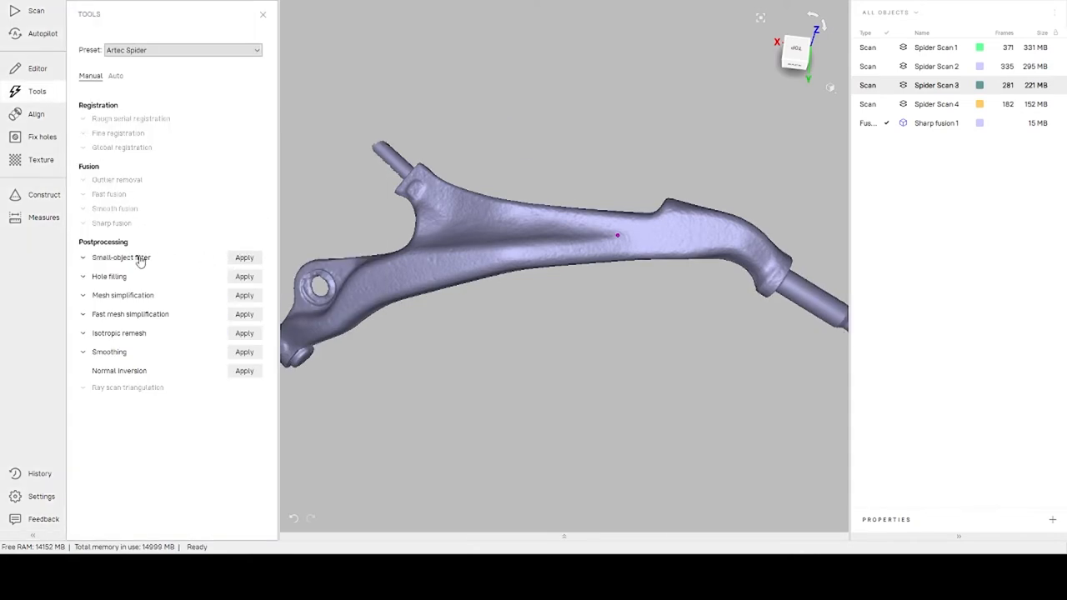
left_click(83, 257)
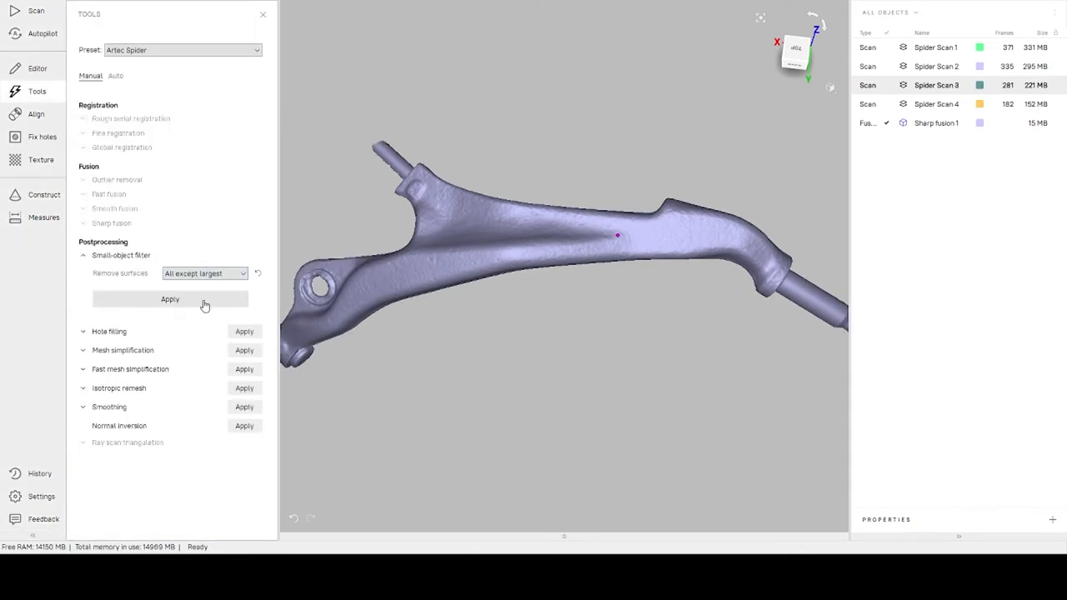
left_click(169, 299)
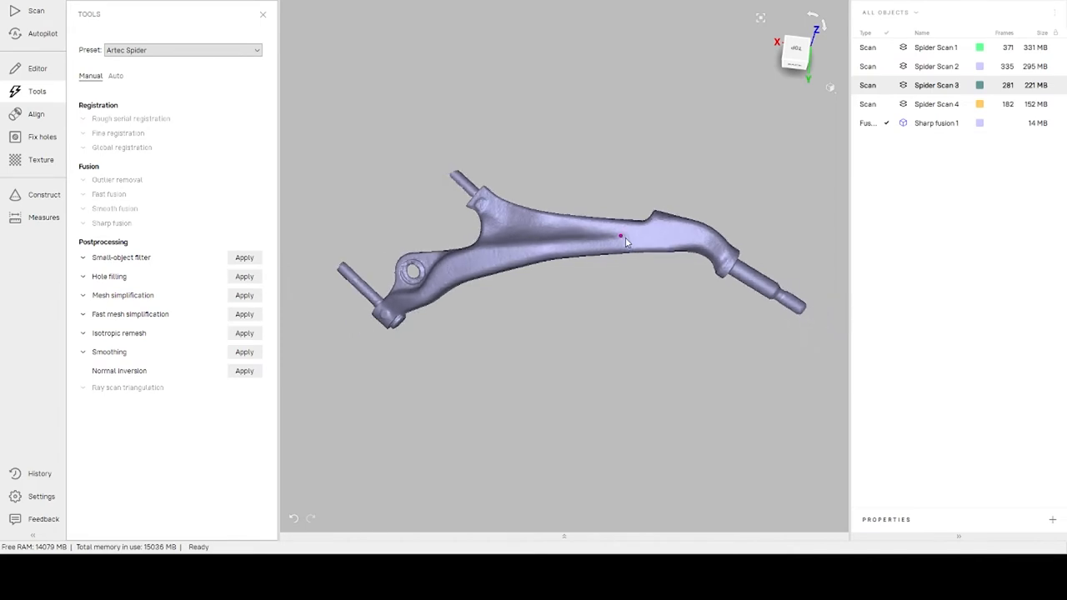
mouse_move(631, 232)
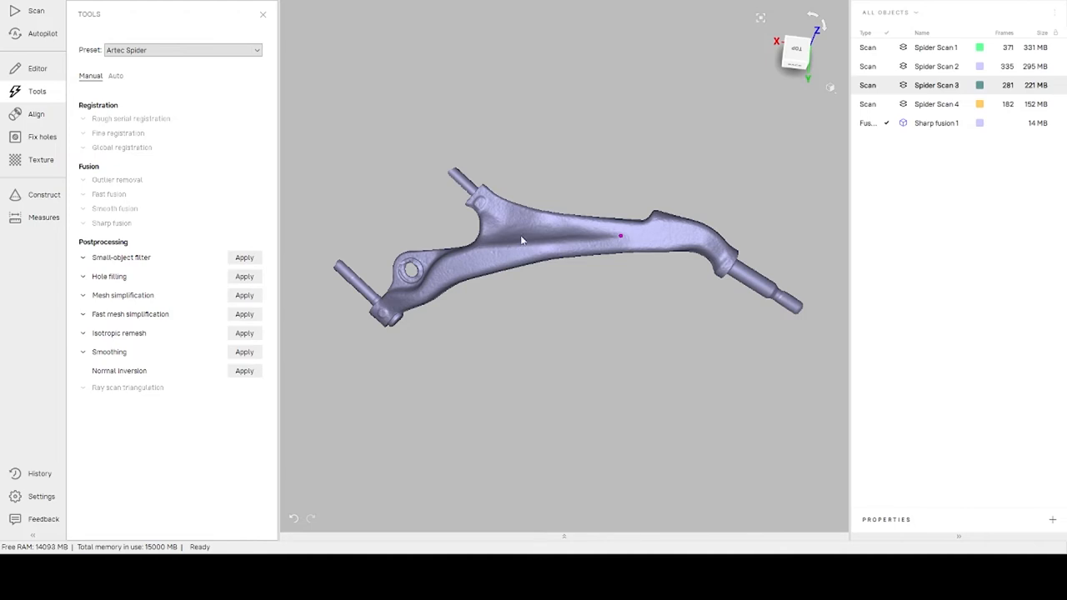
mouse_move(541, 194)
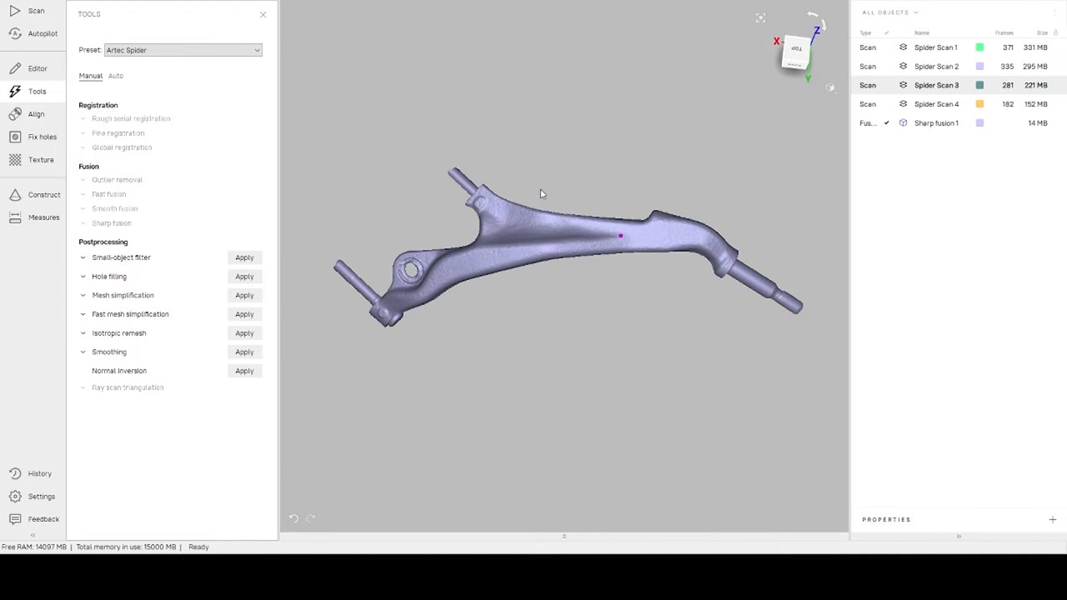
mouse_move(545, 202)
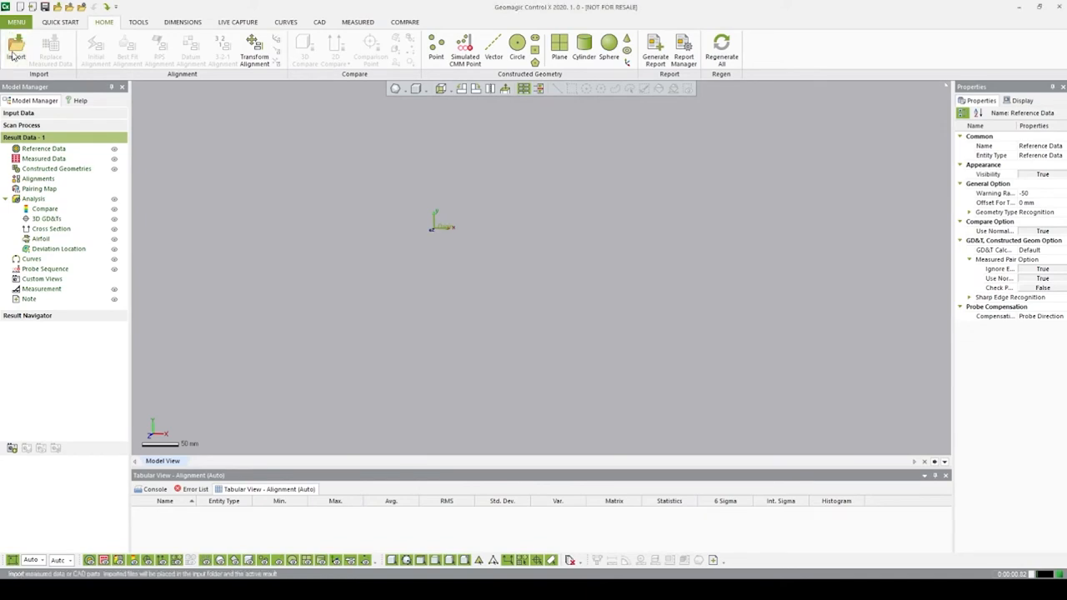
mouse_move(562, 300)
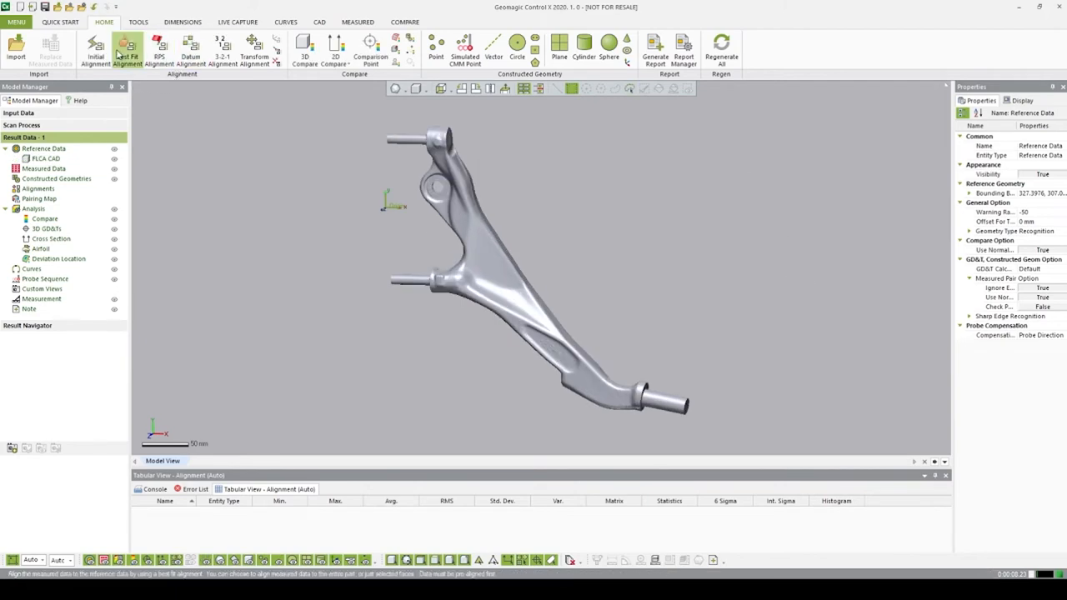
mouse_move(96, 50)
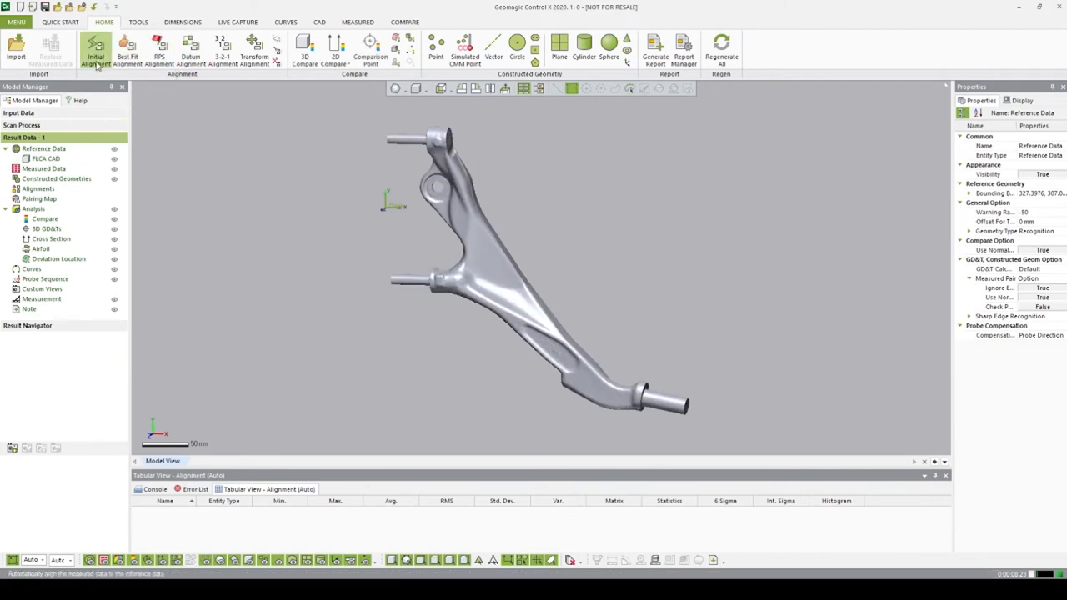
Create an Initial Alignment and a Best Fit Alignment of the scan to the CAD.
left_click(96, 48)
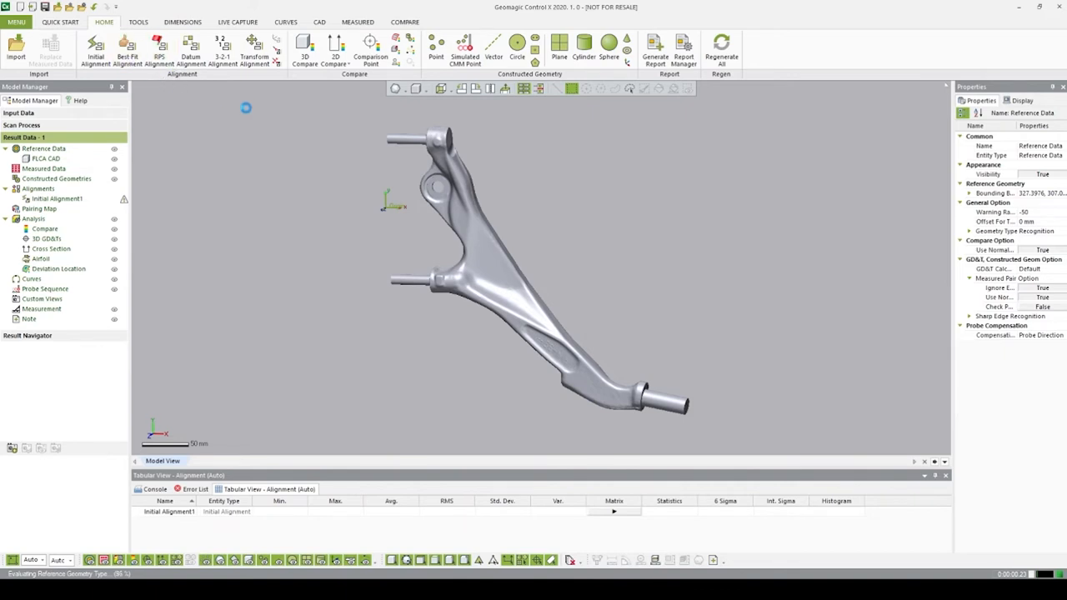
left_click(126, 50)
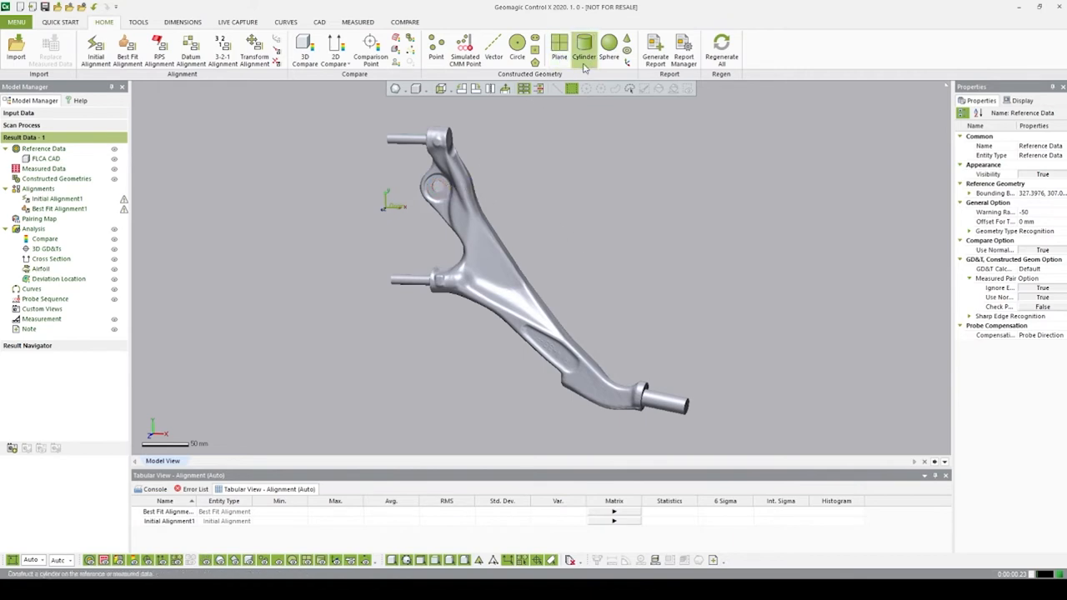
mouse_move(592, 264)
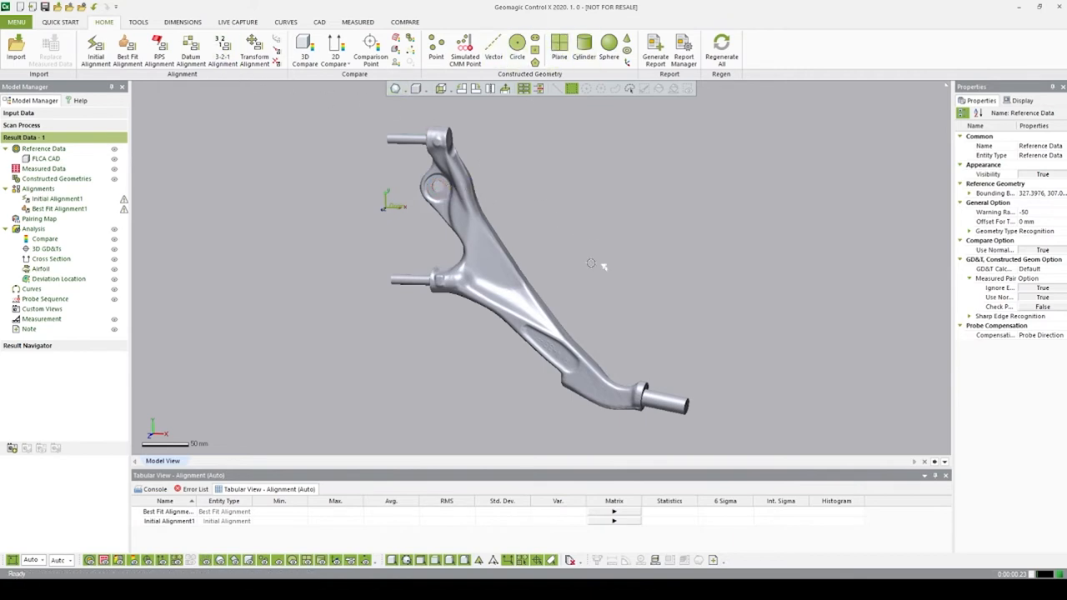
mouse_move(178, 240)
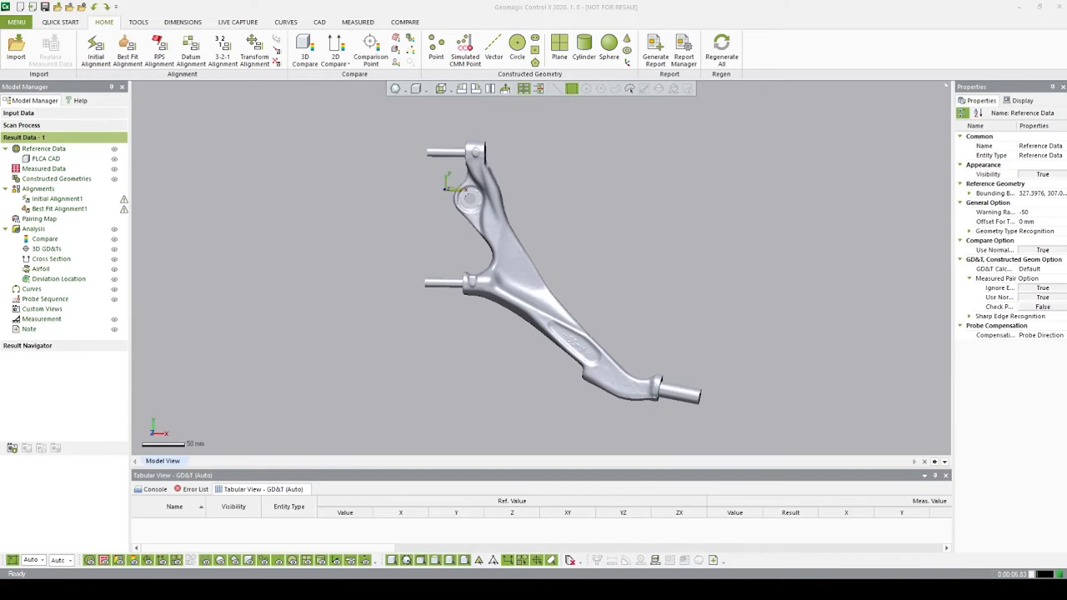
Start a 3D Compare color map with range 2/-2 mm and ±0.5 tolerance.
left_click(305, 50)
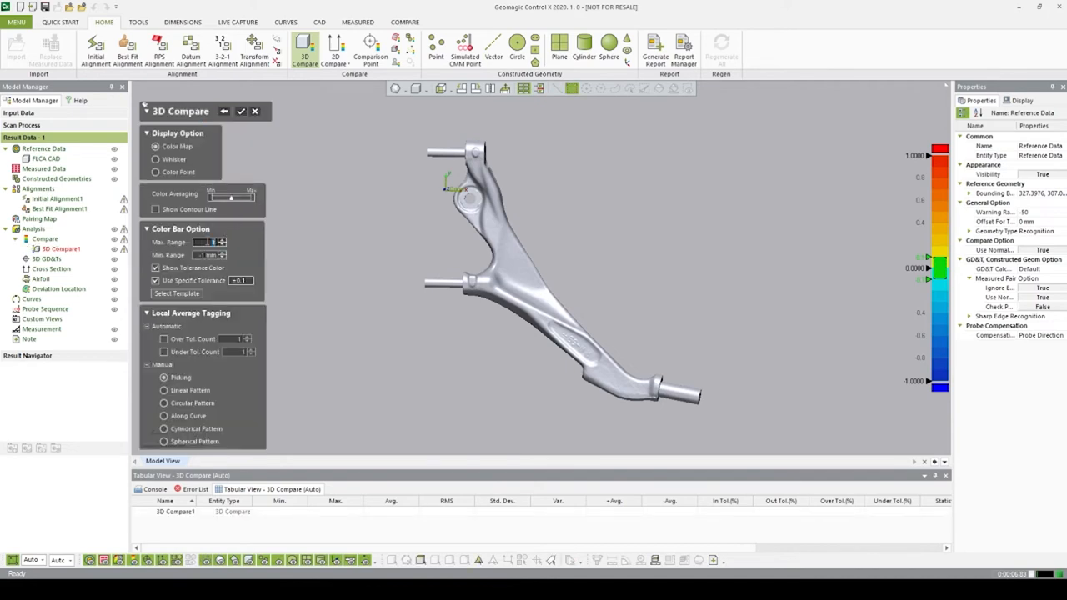
left_click(222, 241)
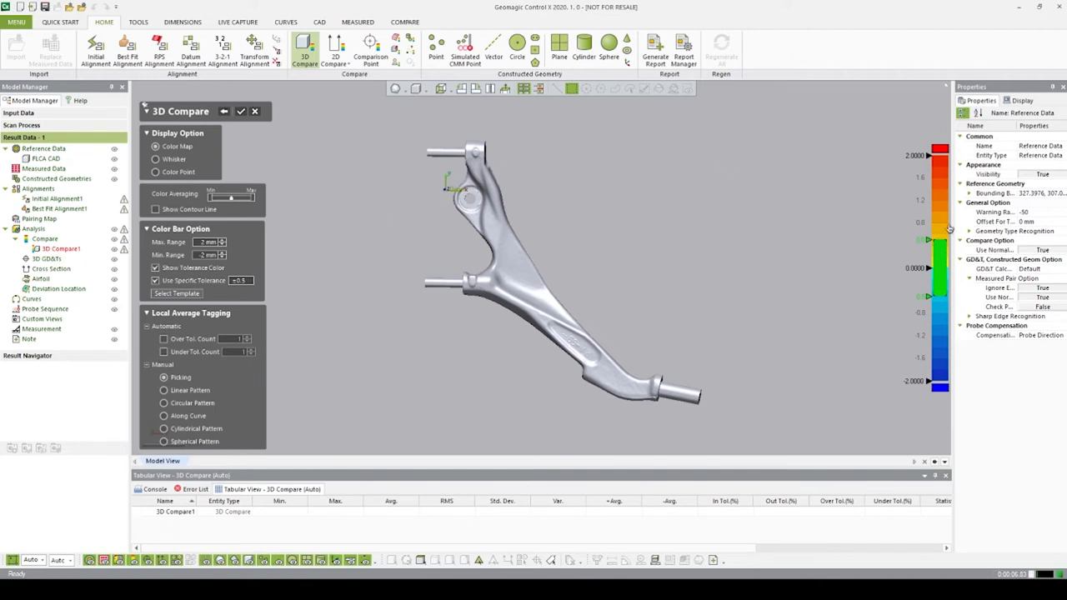
mouse_move(927, 245)
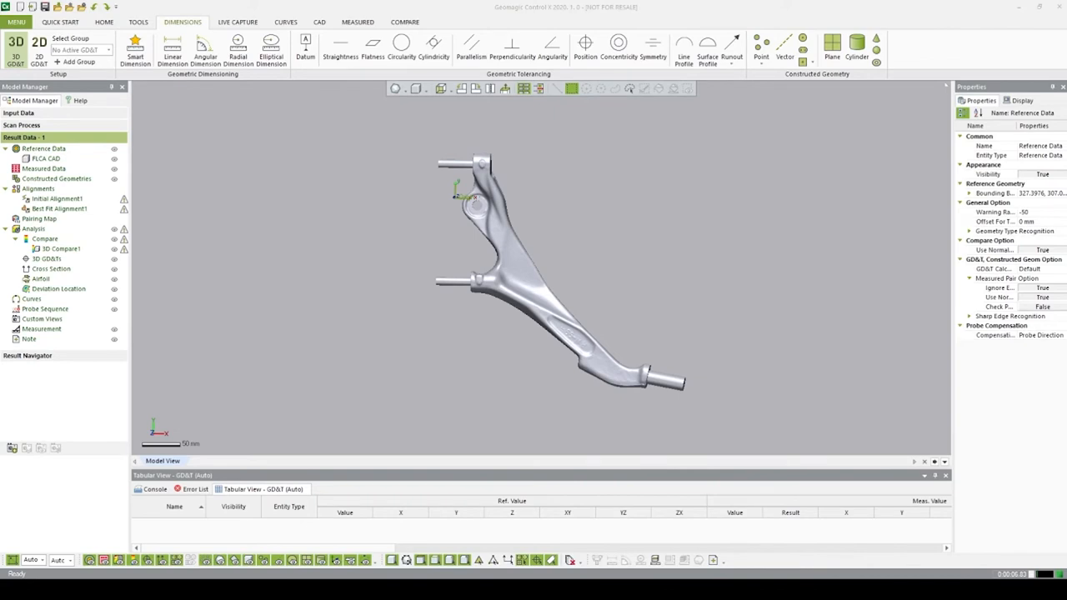
Add 11 mm radial dimensions with ±0.5 tolerance on the upper and lower pins.
left_click(237, 47)
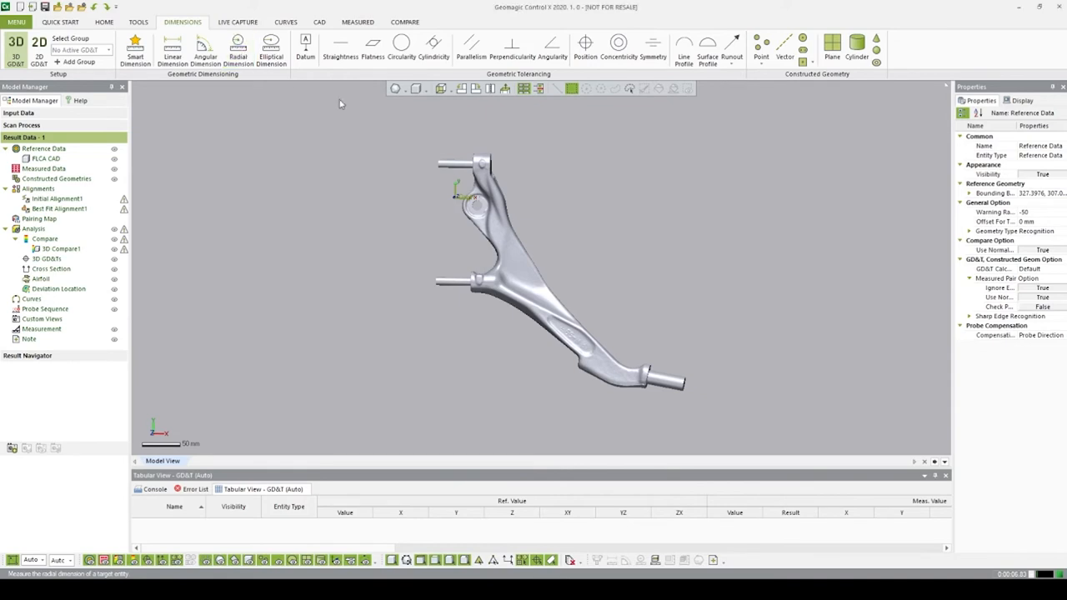
left_click(238, 47)
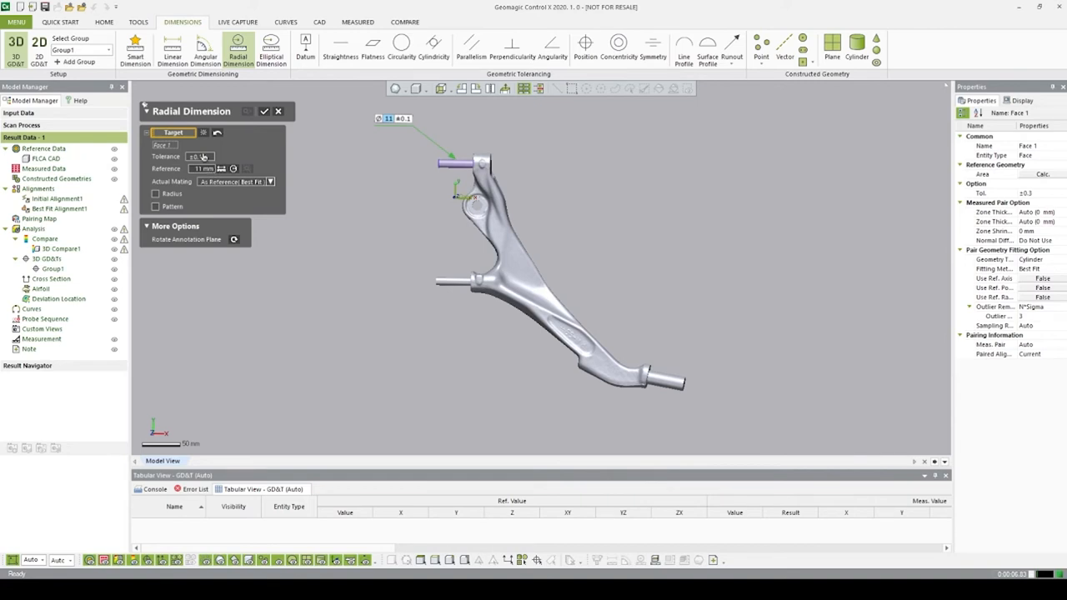
left_click(209, 157)
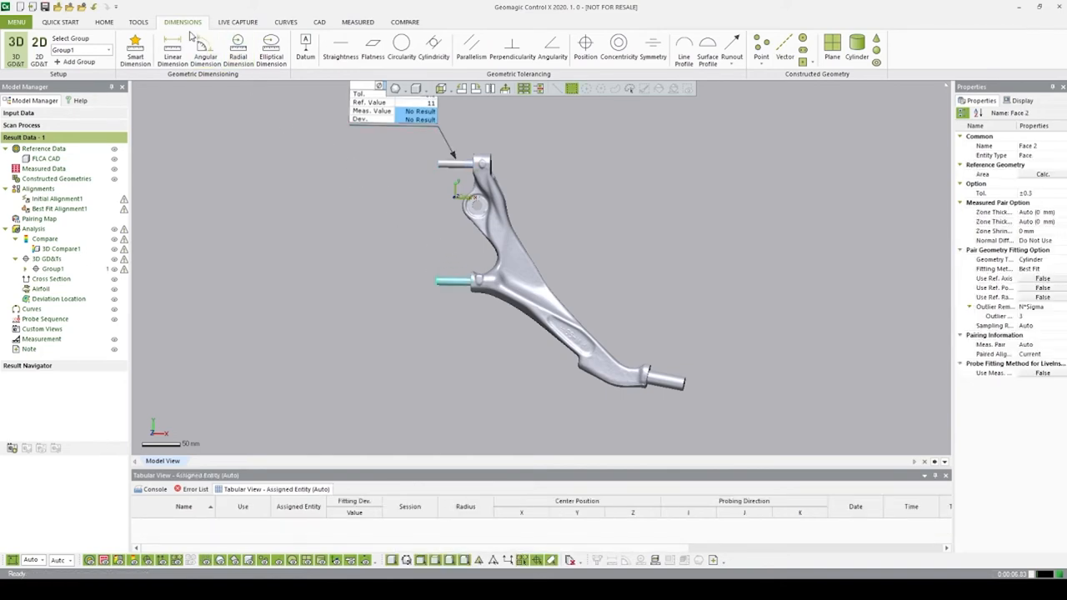
left_click(238, 47)
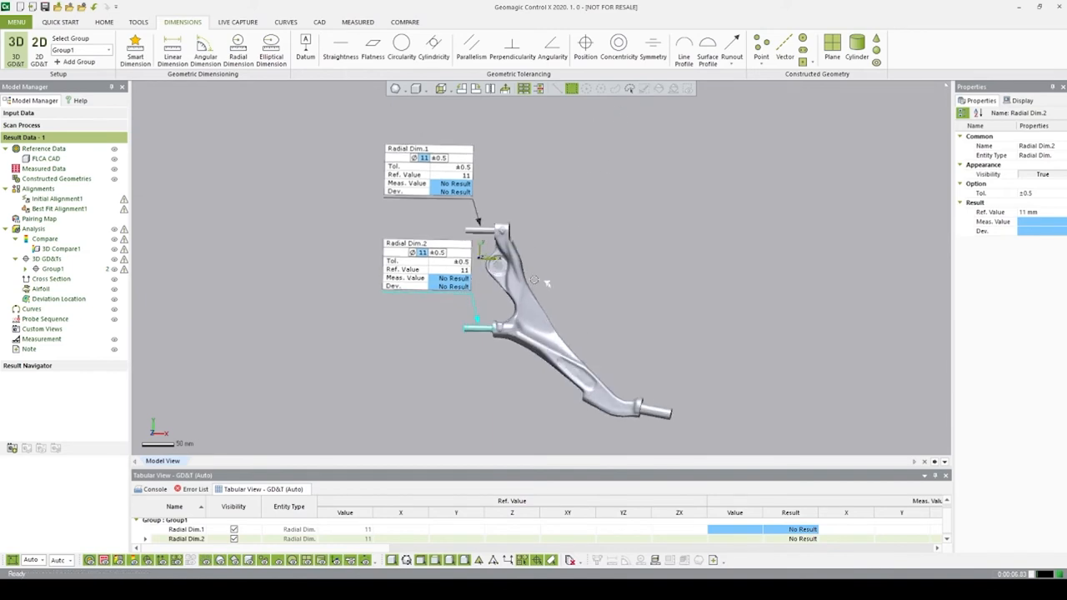
mouse_move(316, 302)
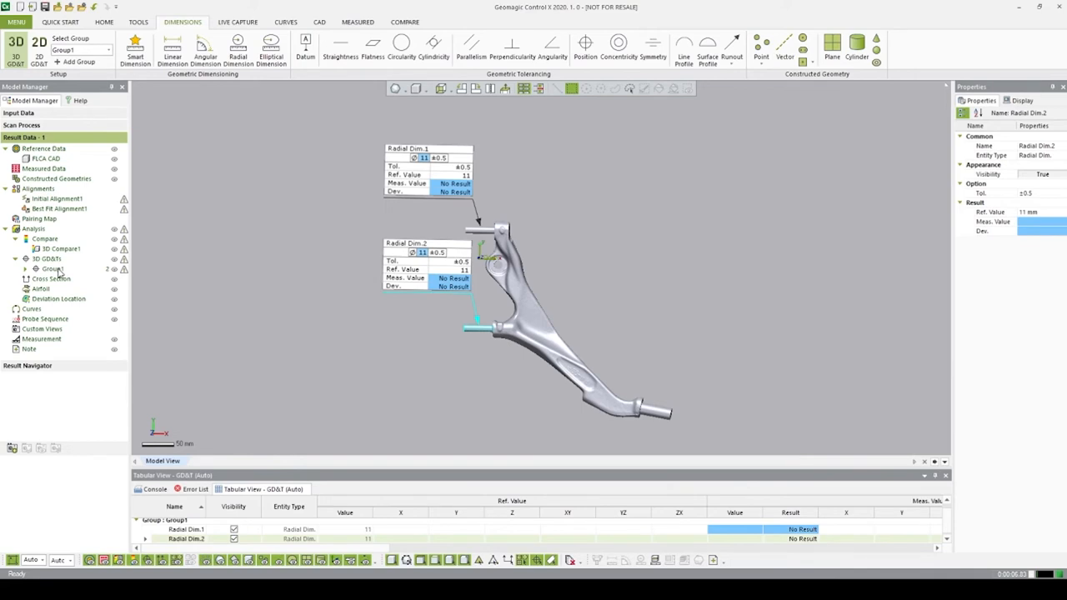
mouse_move(68, 343)
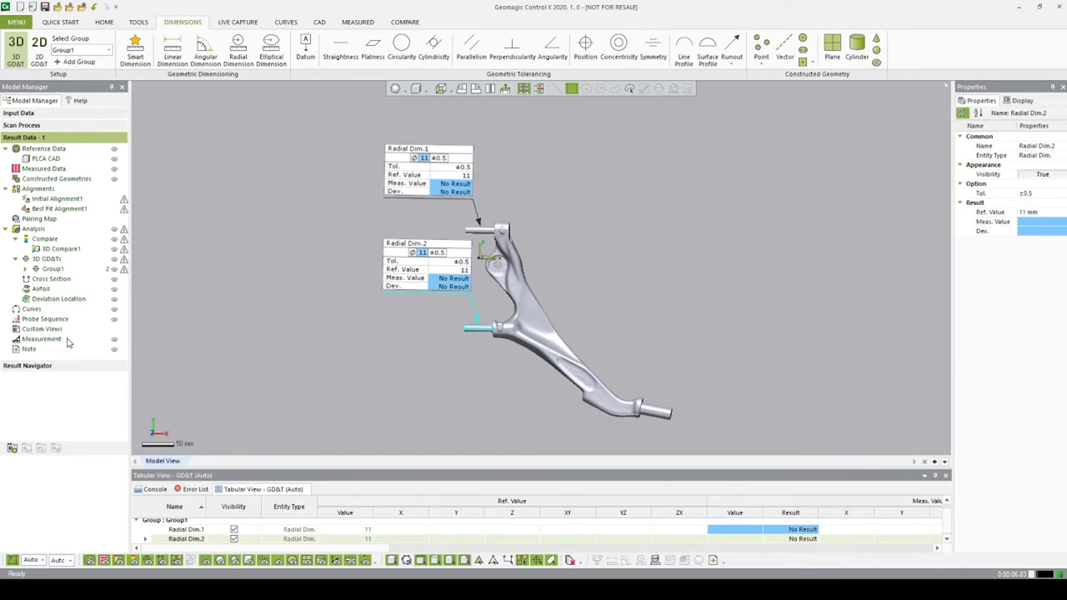
left_click(41, 328)
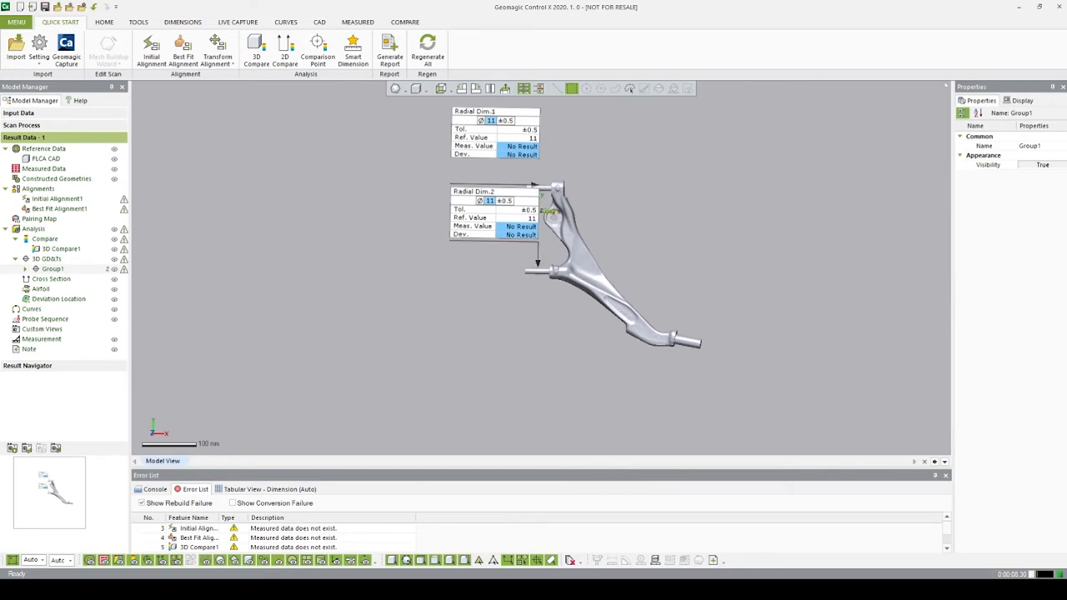
left_click(182, 22)
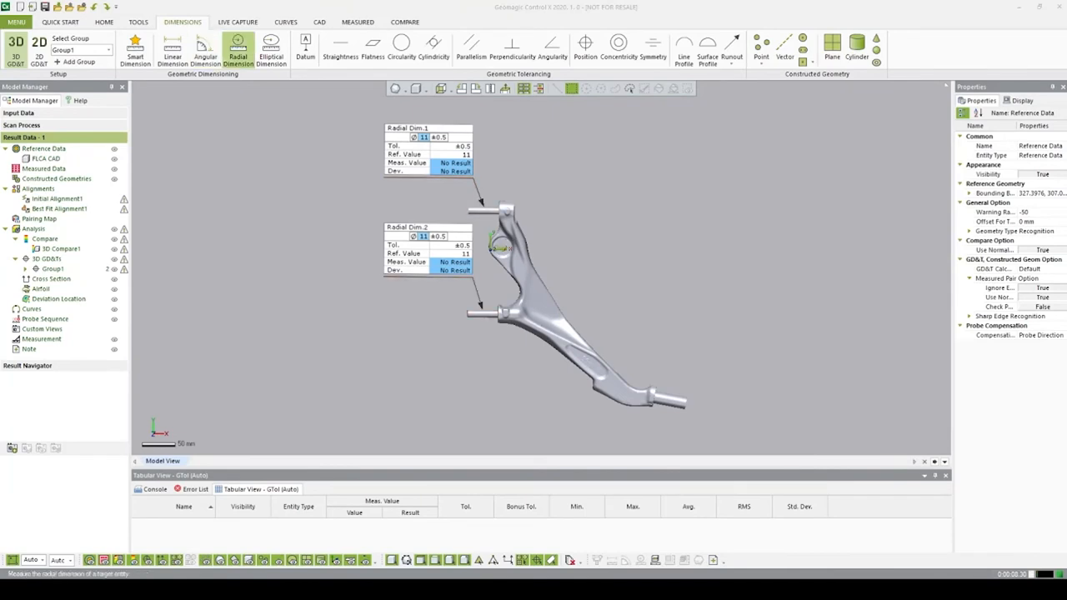
Create Radial Dim.3 on the round hole: 13.1428 mm with ±1 tolerance.
left_click(238, 47)
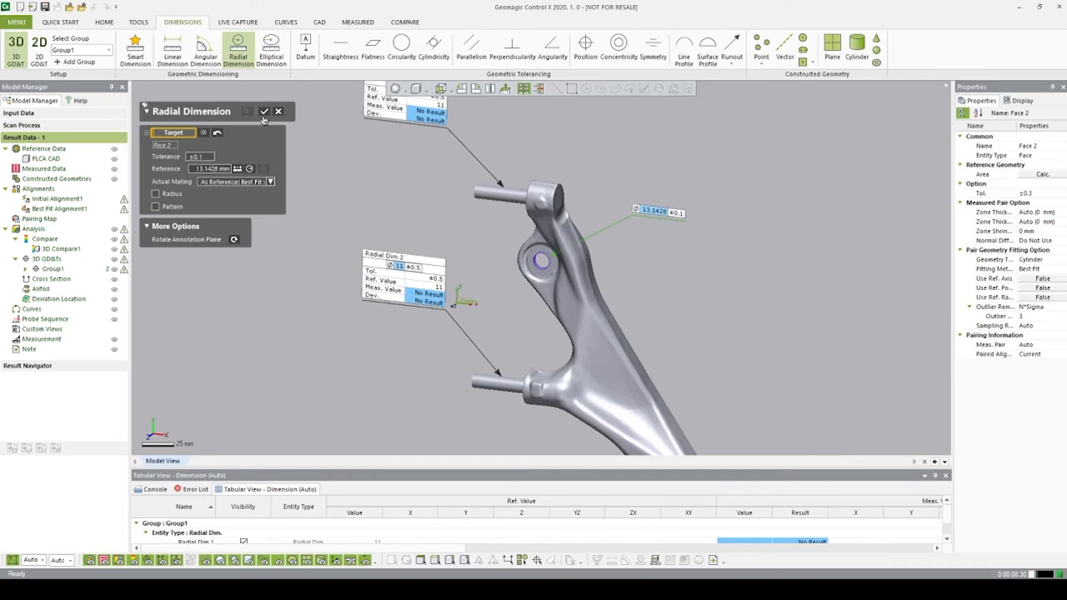
left_click(210, 156)
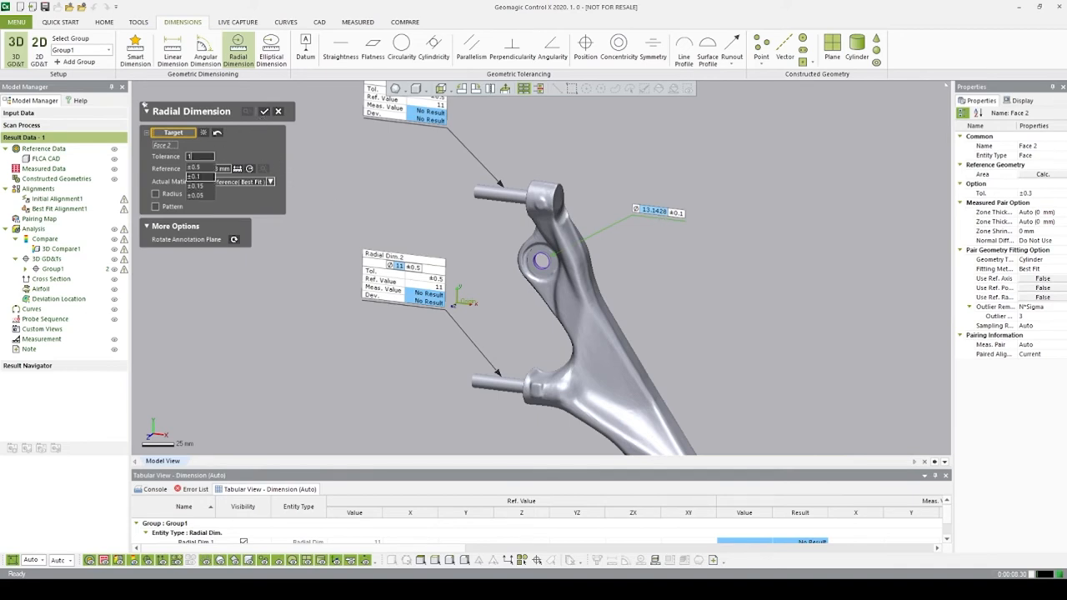
left_click(264, 111)
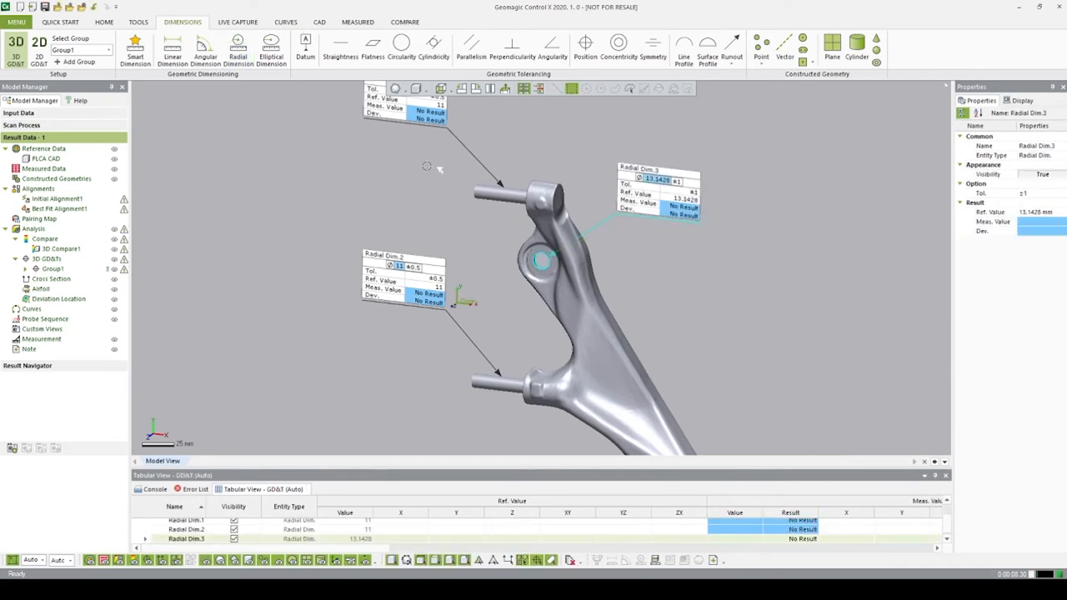
left_click(401, 48)
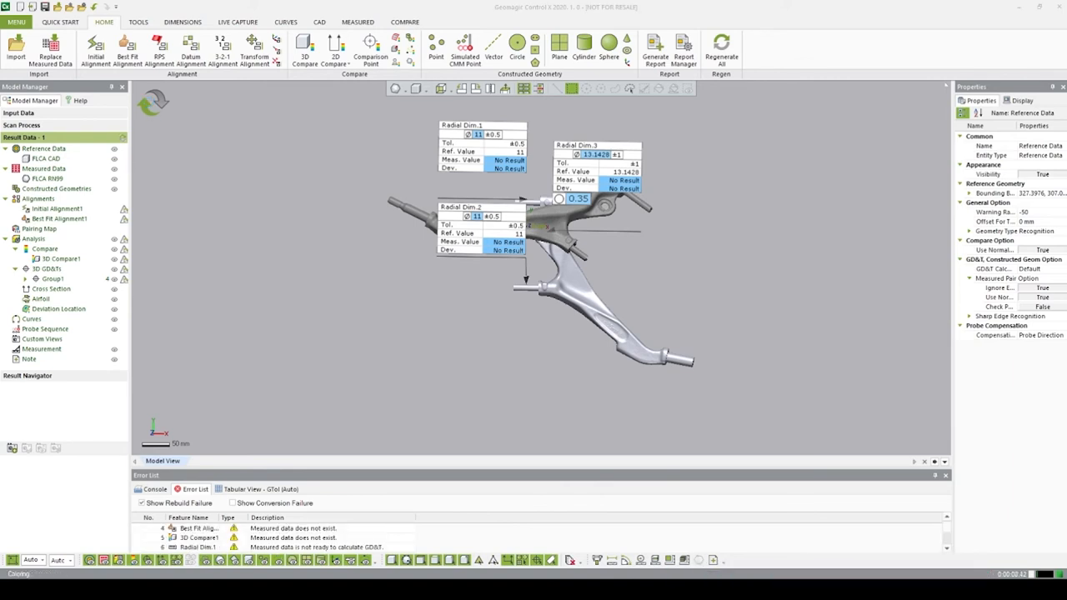
Regenerate all results so the FLCA RN99 scan shows a green deviation map.
left_click(720, 49)
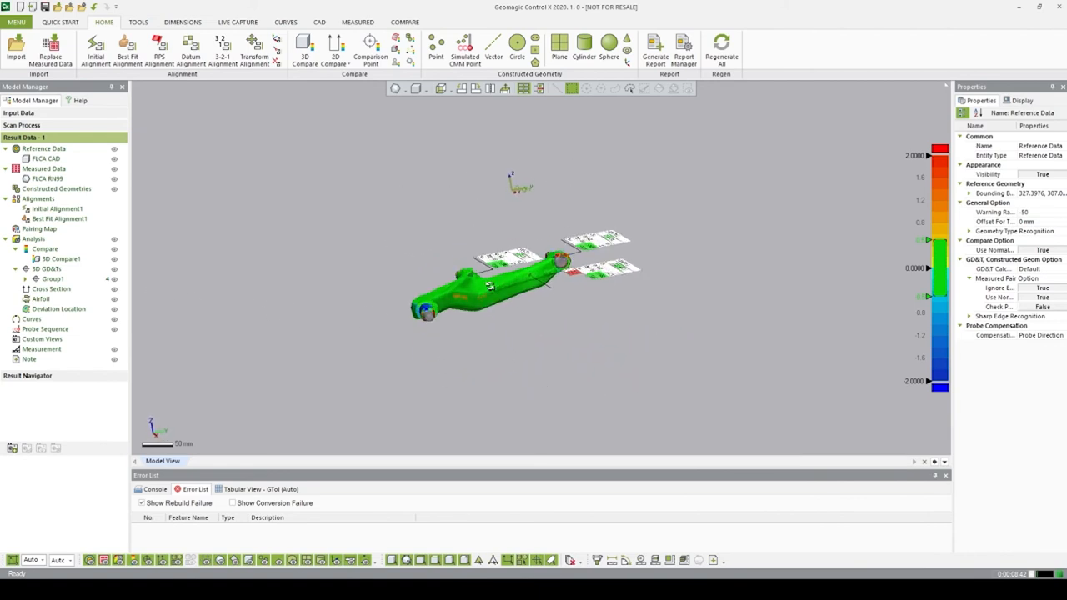
Rotate the colored control arm to view its deviation map from another angle.
left_click_drag(517, 266, 484, 288)
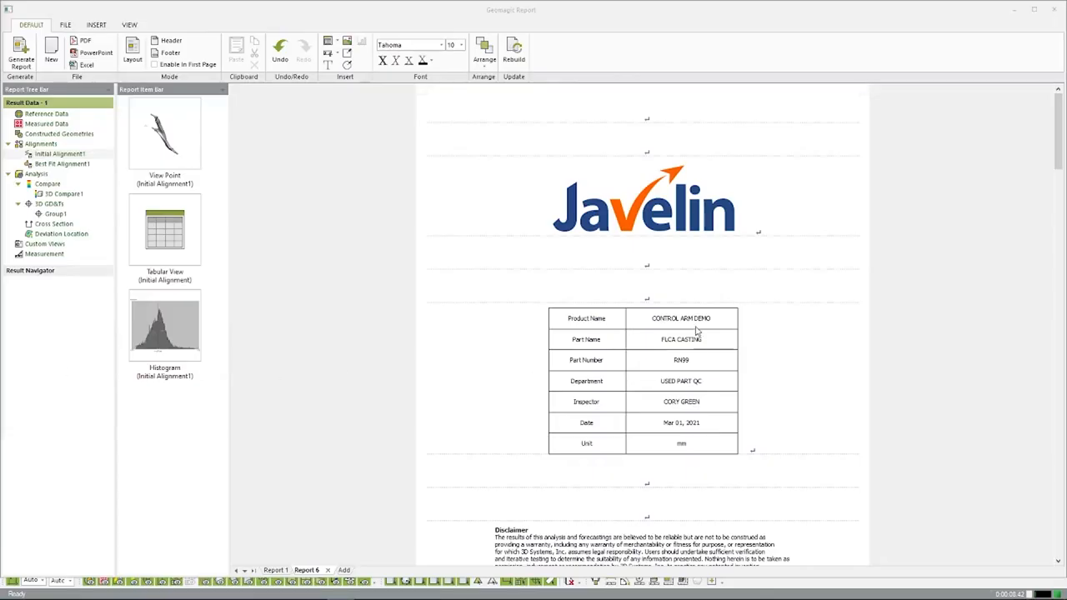
mouse_move(1019, 240)
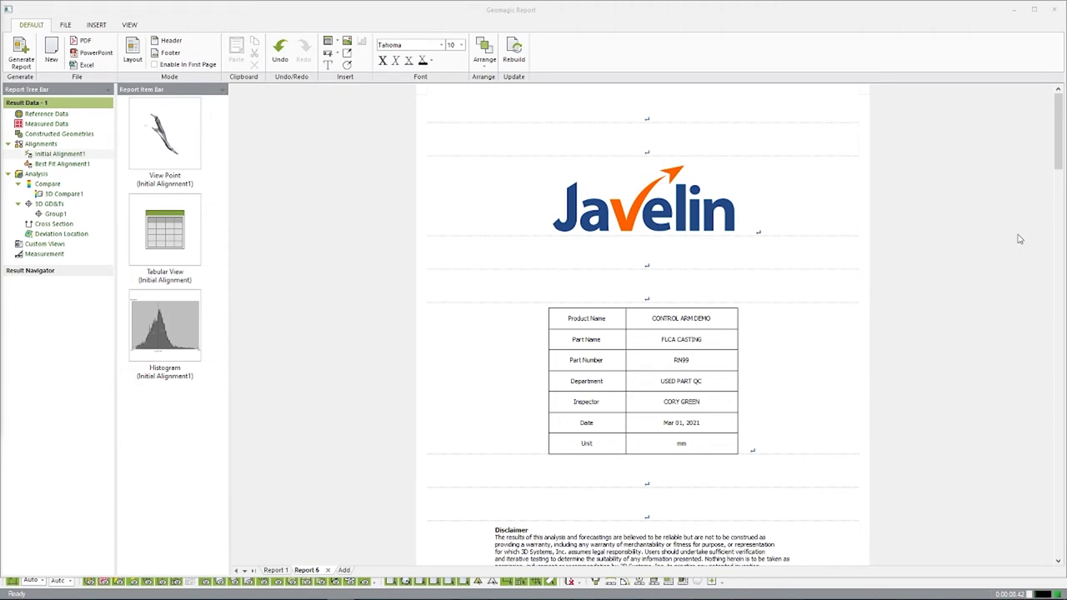
mouse_move(706, 340)
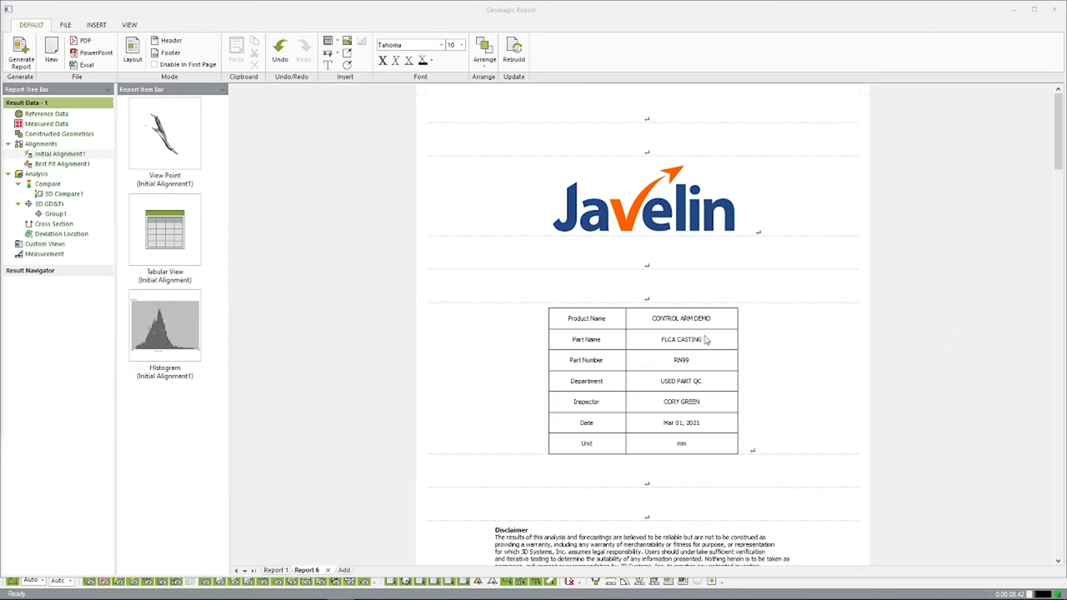
mouse_move(985, 314)
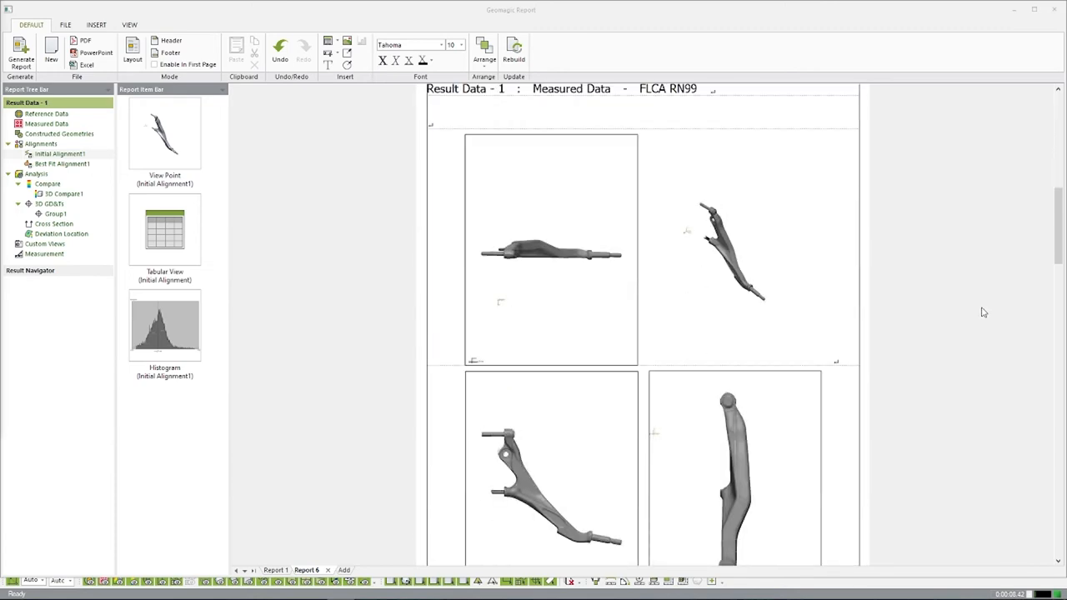
scroll("down", 3)
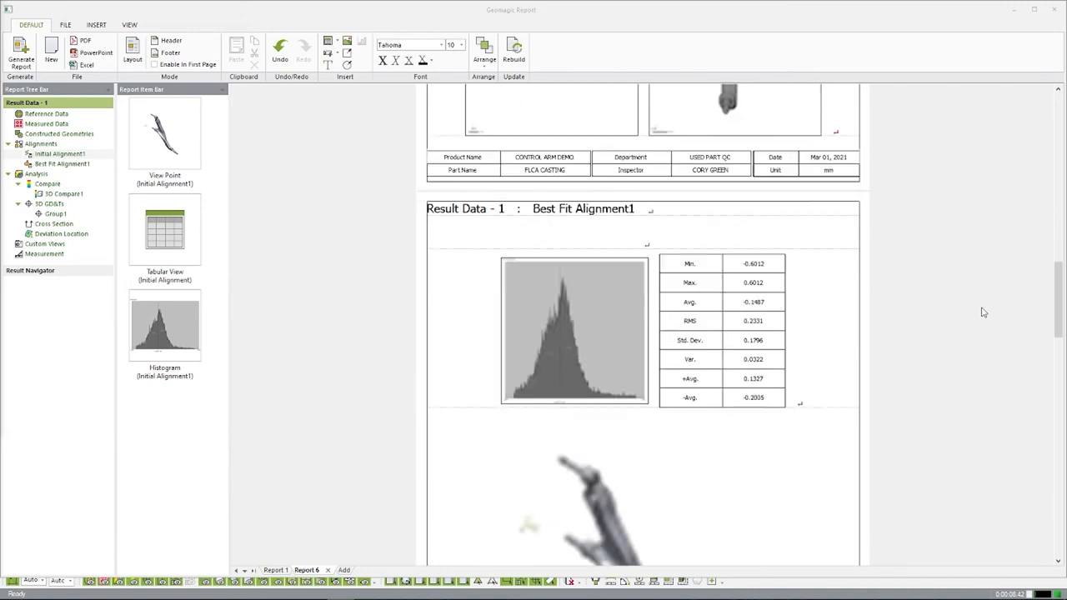
scroll("down", 3)
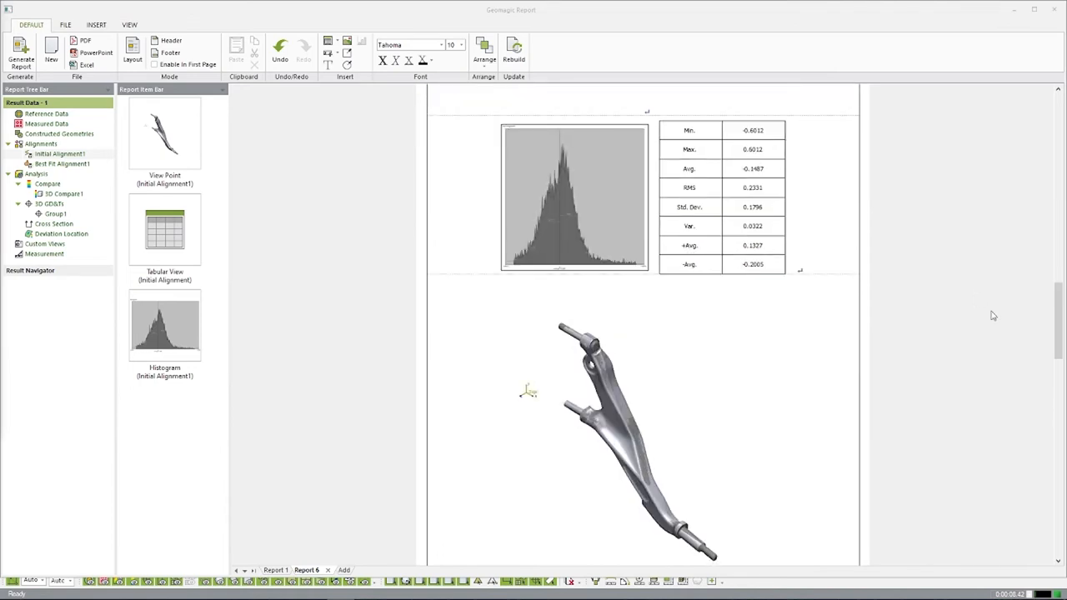
mouse_move(615, 425)
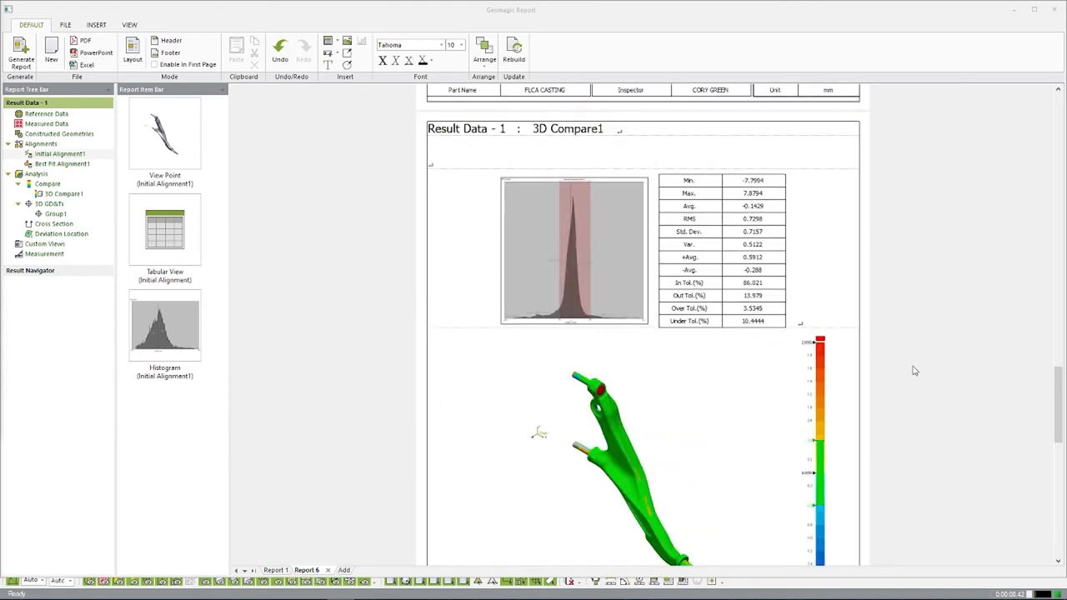
scroll("down", 3)
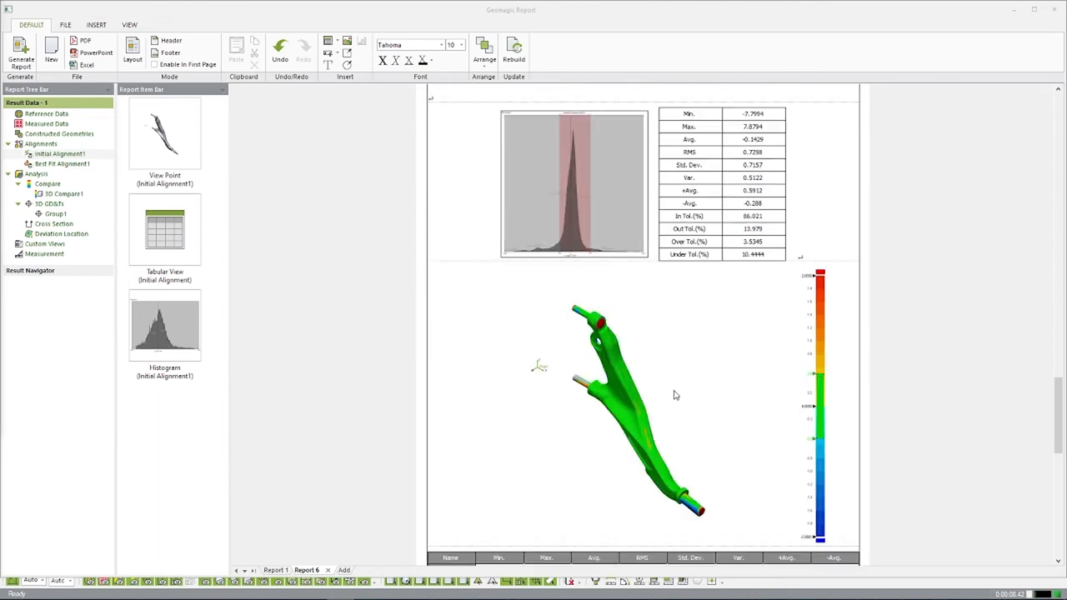
mouse_move(836, 299)
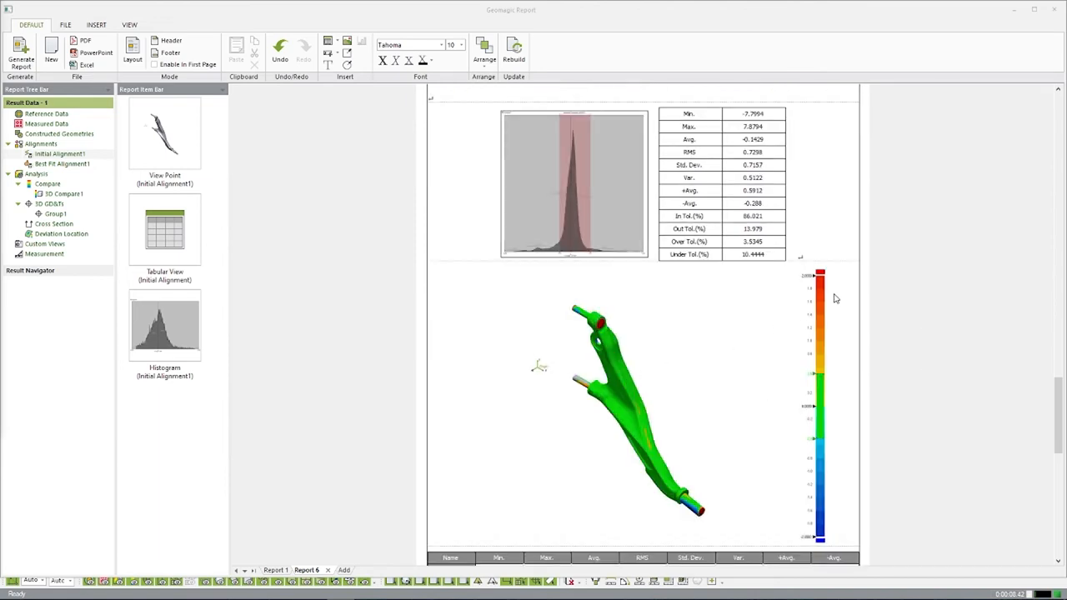
mouse_move(831, 408)
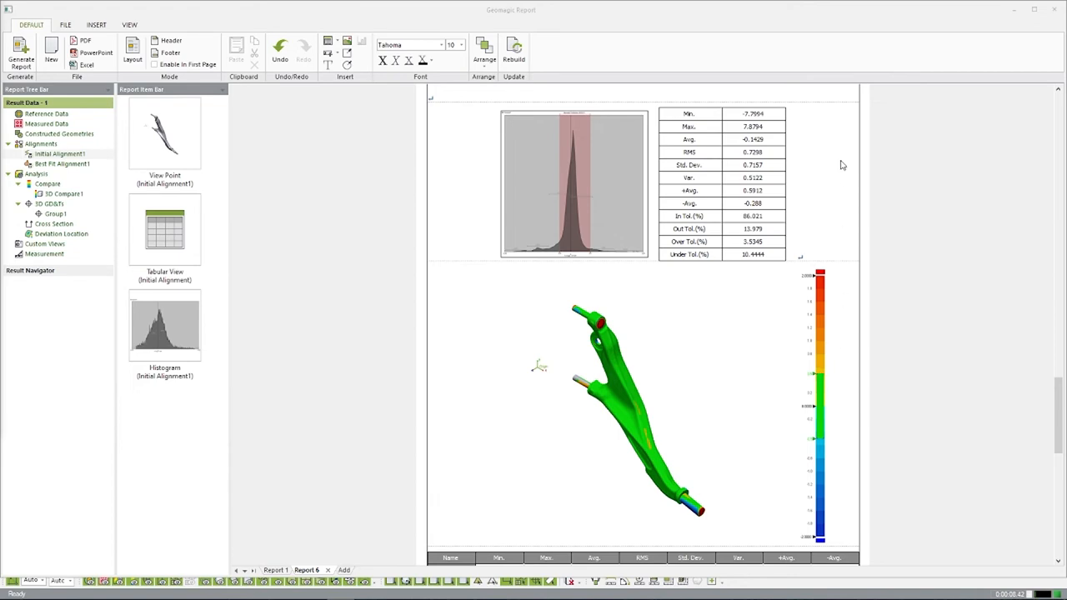
mouse_move(915, 221)
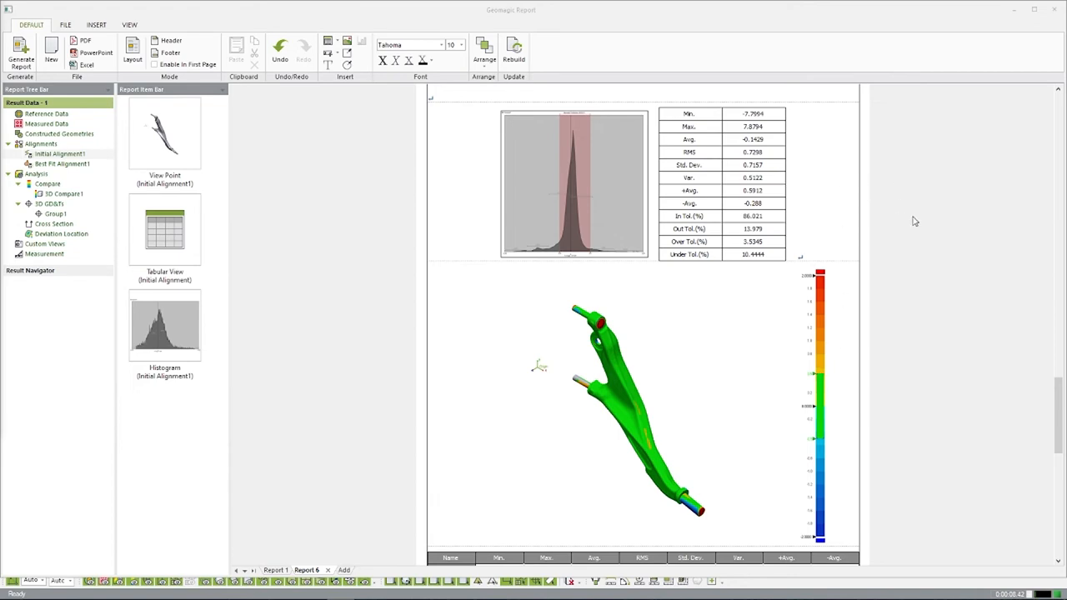
scroll("down", 3)
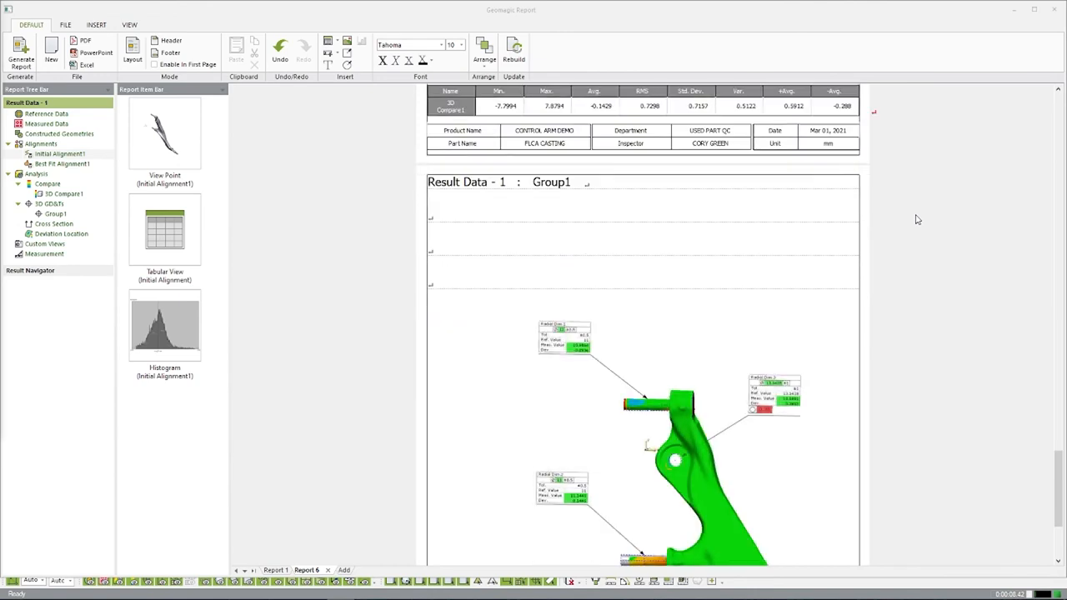
scroll("down", 3)
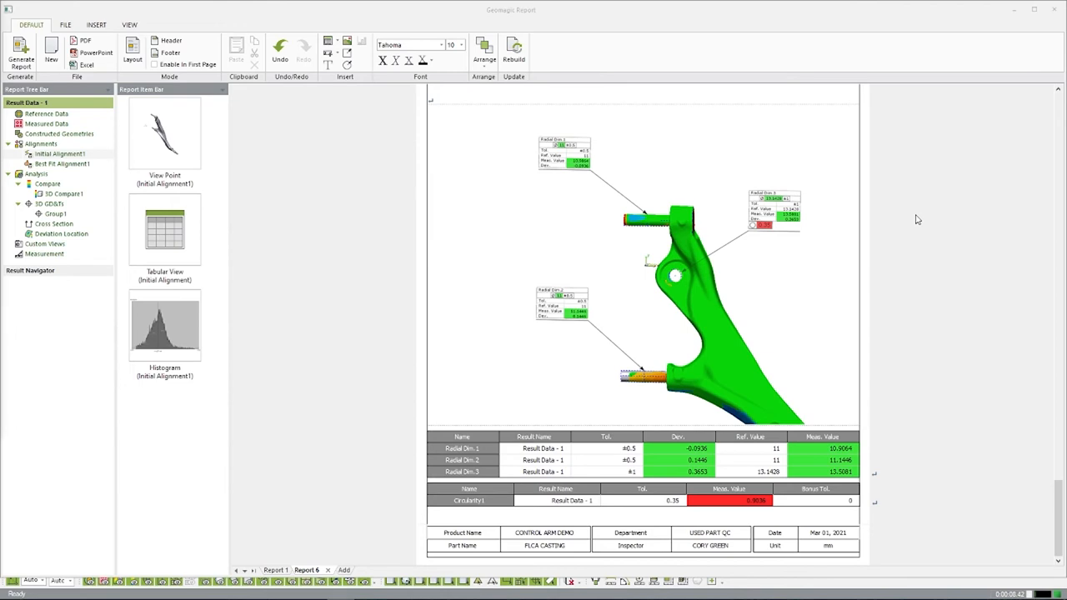
mouse_move(719, 272)
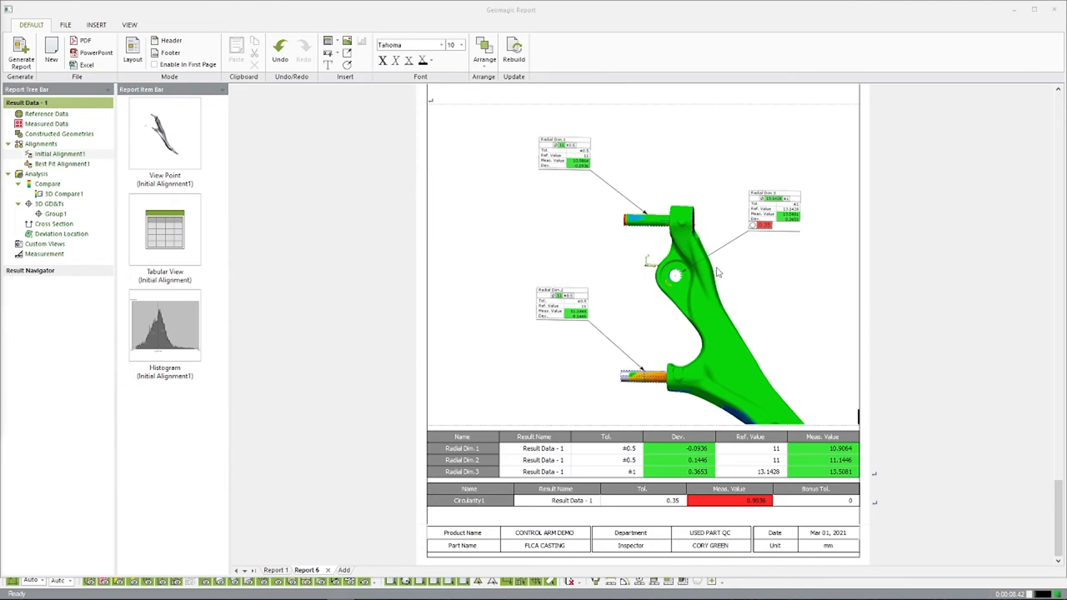
mouse_move(564, 163)
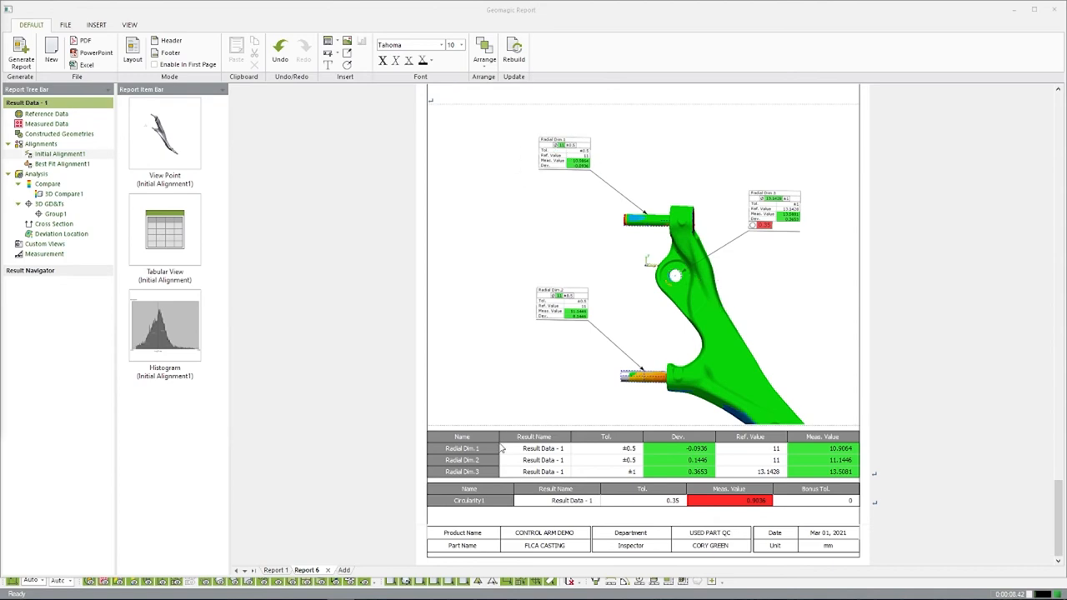
mouse_move(911, 452)
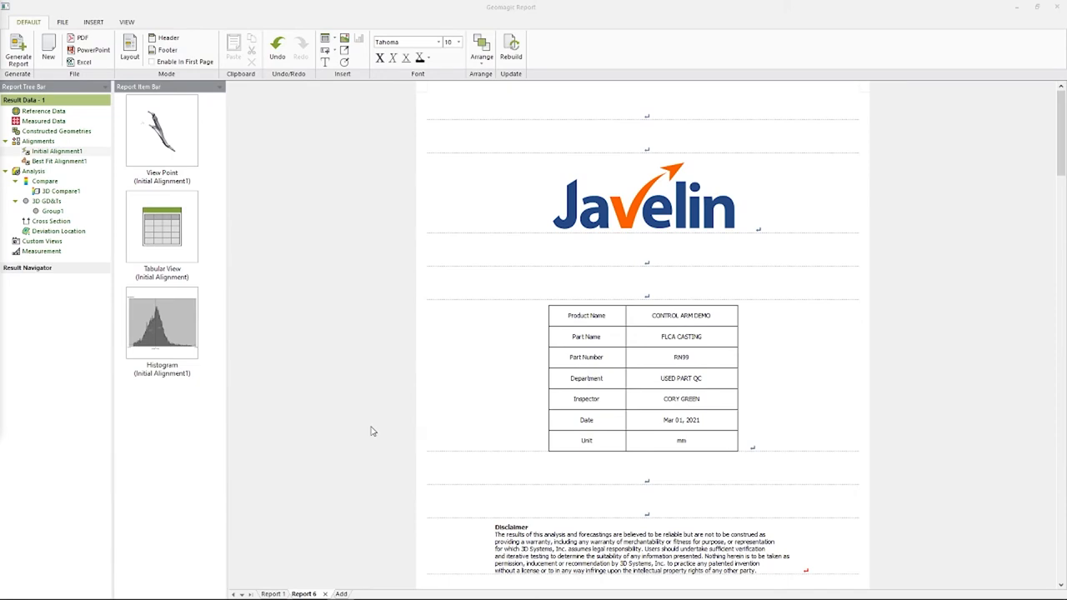
Save the inspection report as a PDF file.
left_click(83, 38)
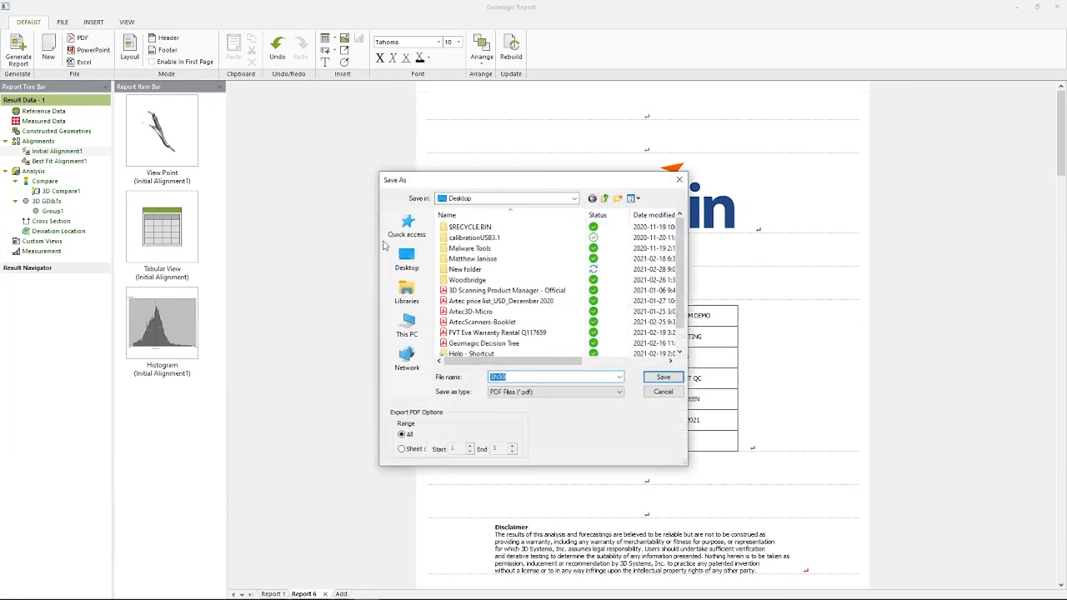
left_click(663, 377)
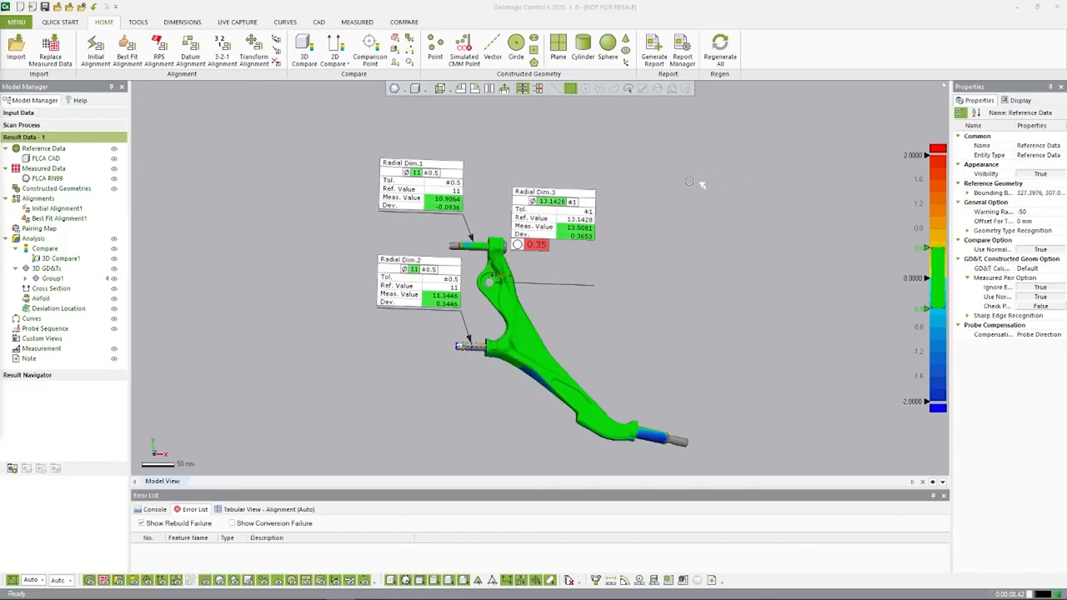
mouse_move(734, 189)
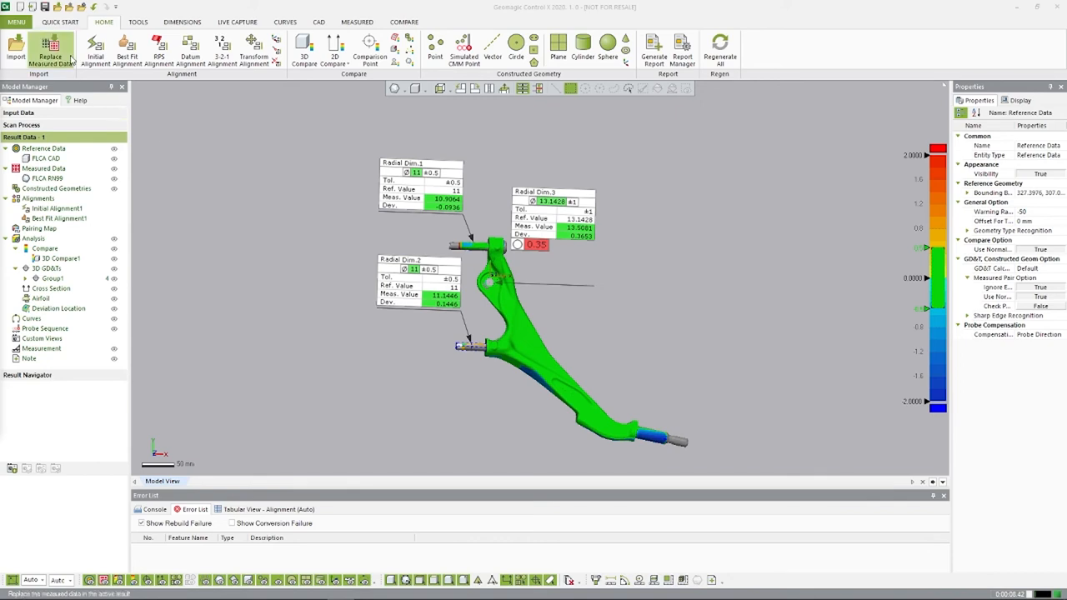
mouse_move(379, 129)
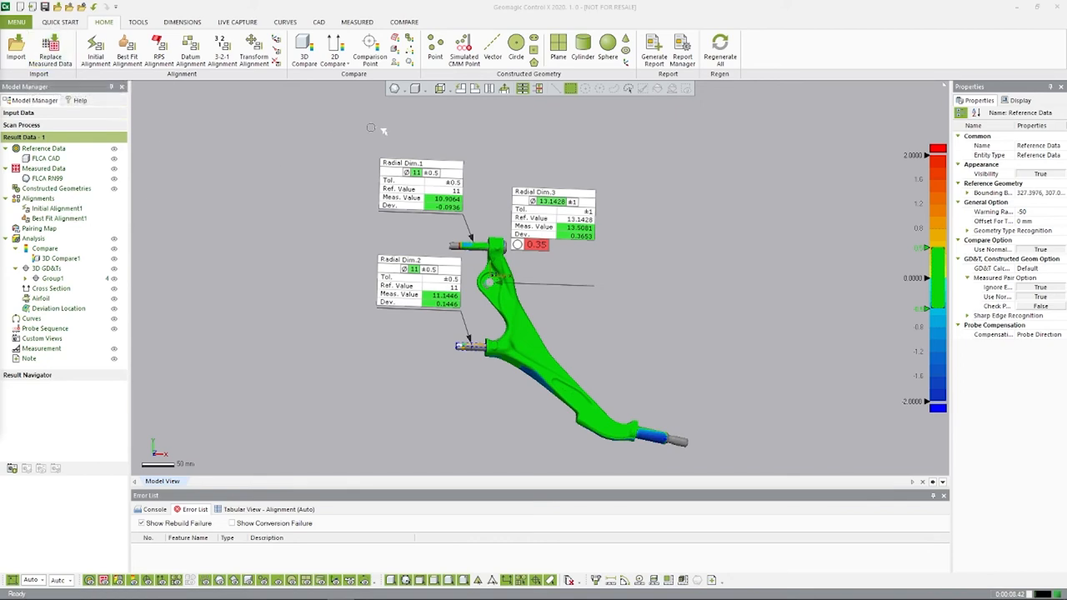
mouse_move(647, 192)
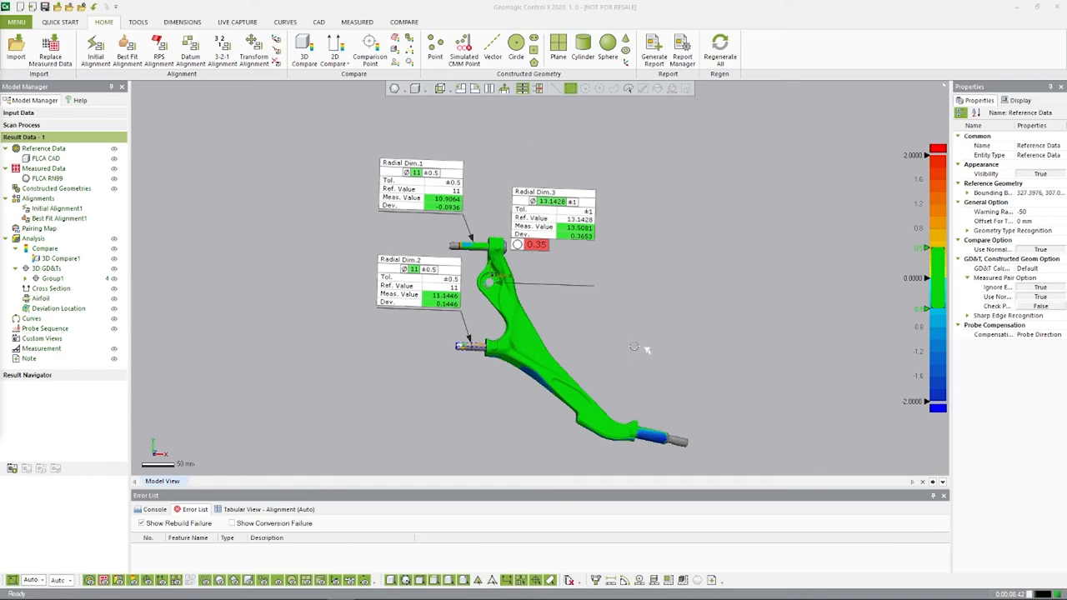
mouse_move(688, 360)
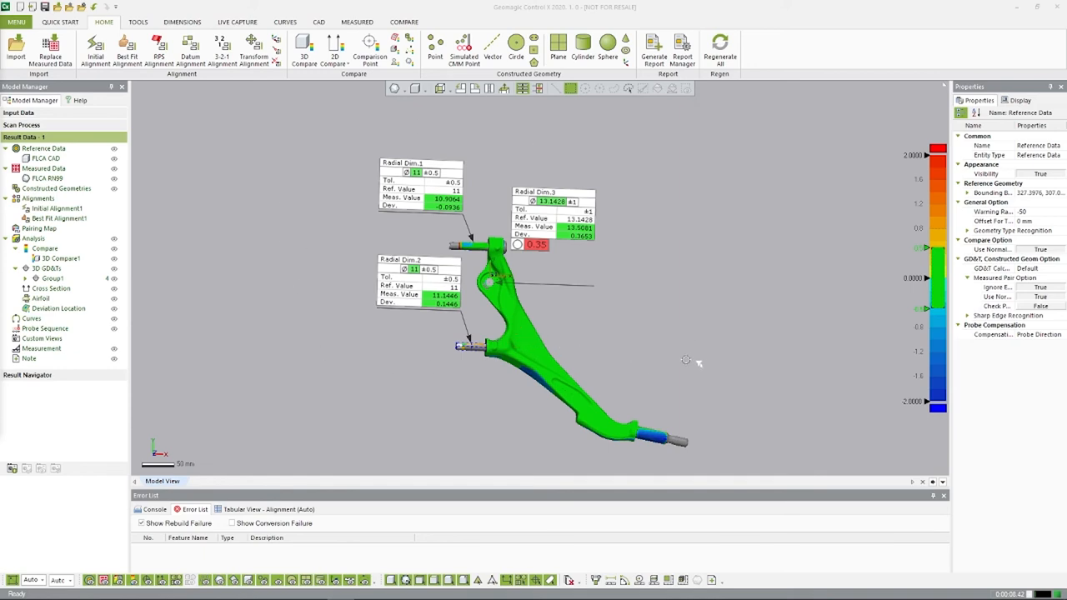